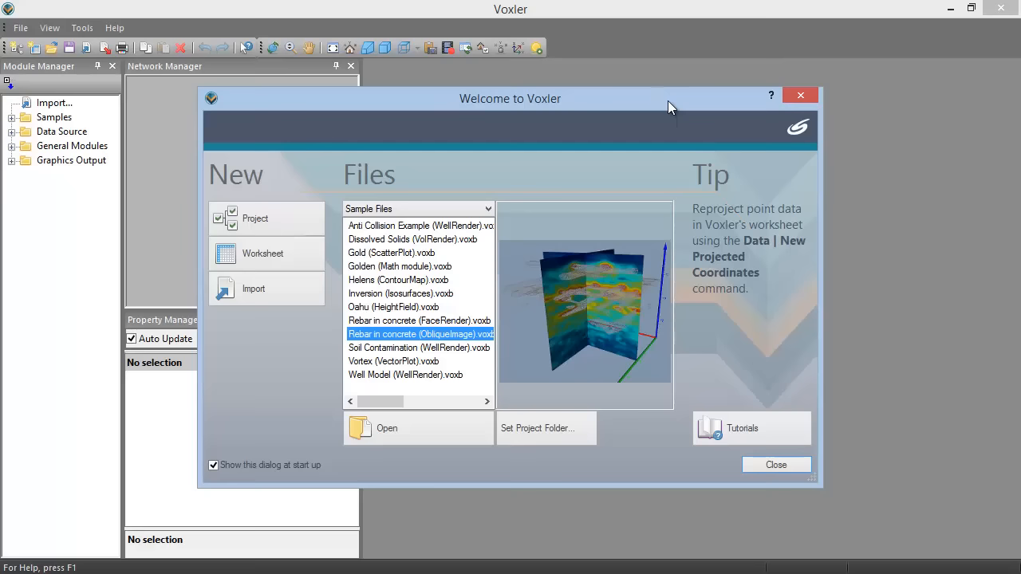
- Open the Dissolved Solids (VolRender).voxb sample project from the Welcome dialog's Sample Files
click(413, 239)
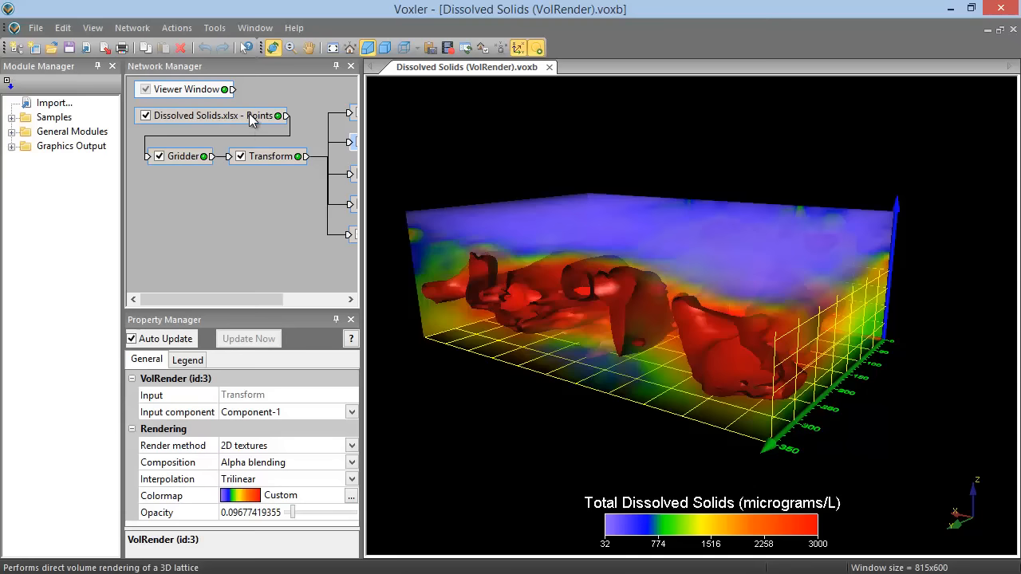
- Open Dissolved Solids.xlsx - Points in a linked worksheet, then return to the VolRender tab
click(211, 115)
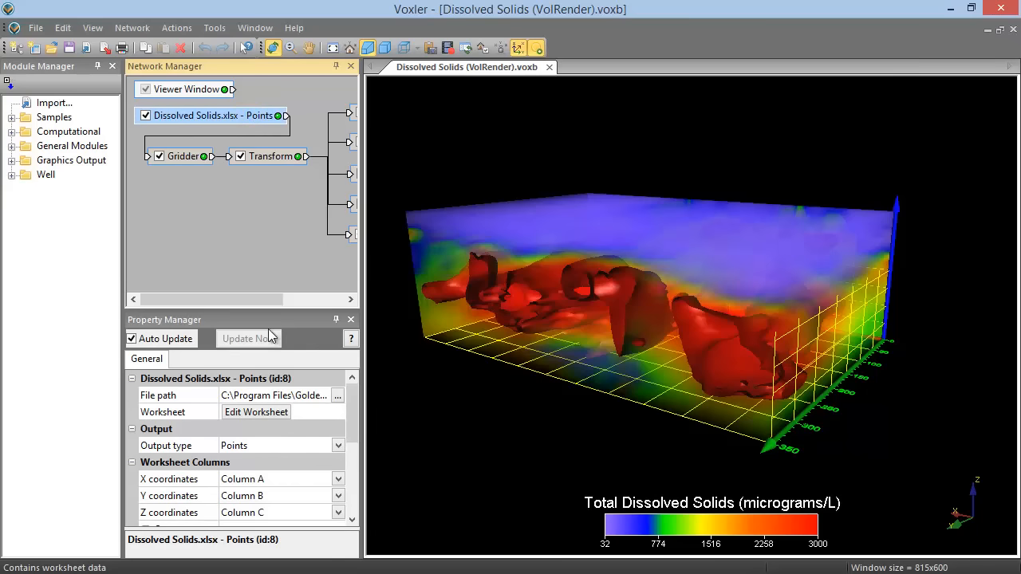
mouse_move(257, 411)
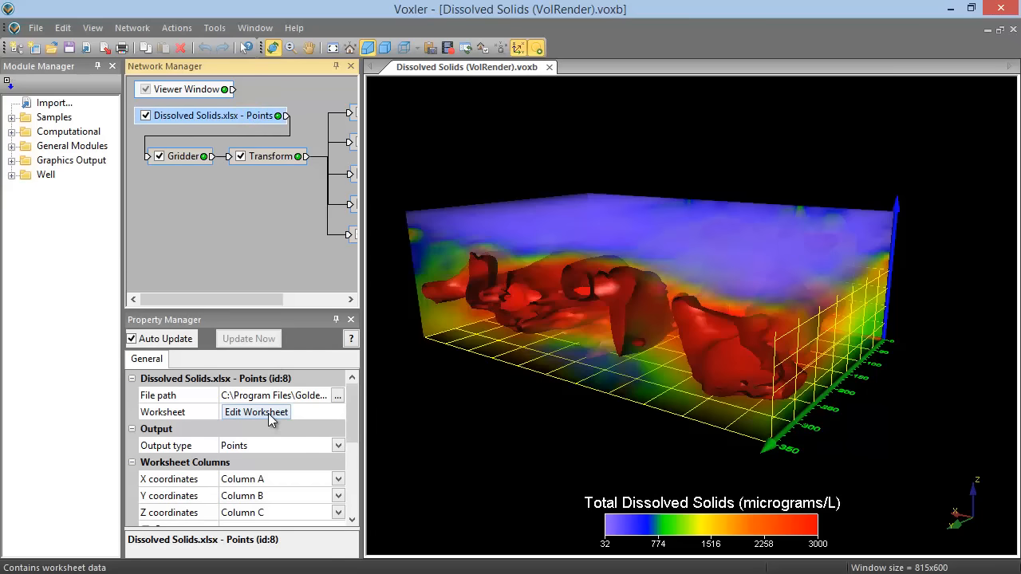
click(256, 412)
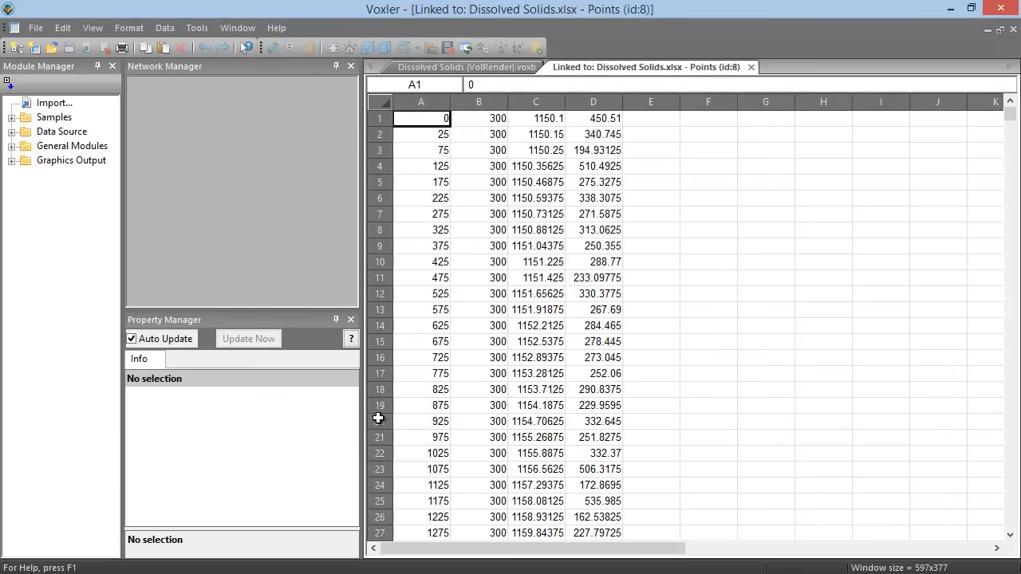
mouse_move(763, 195)
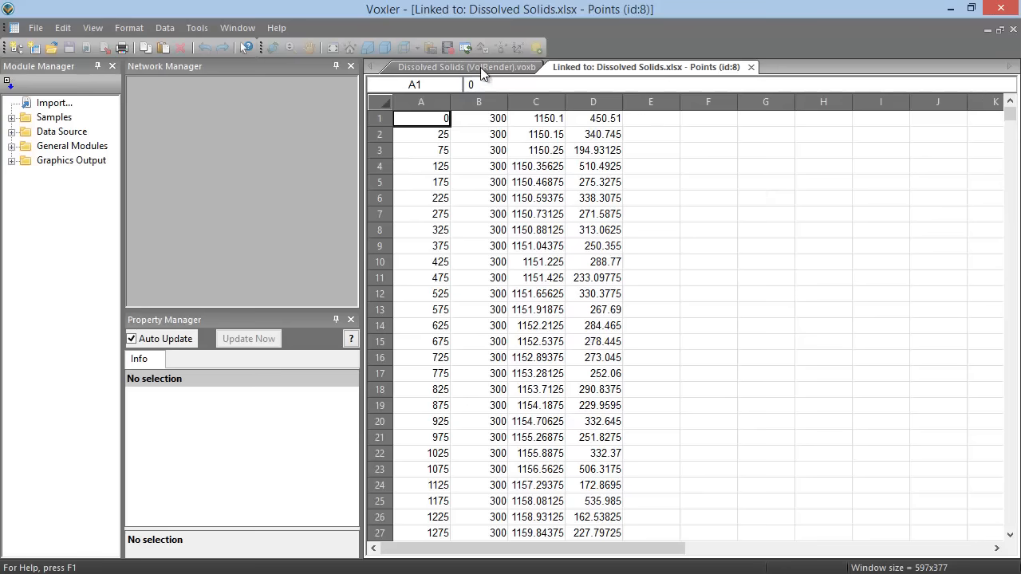
click(467, 67)
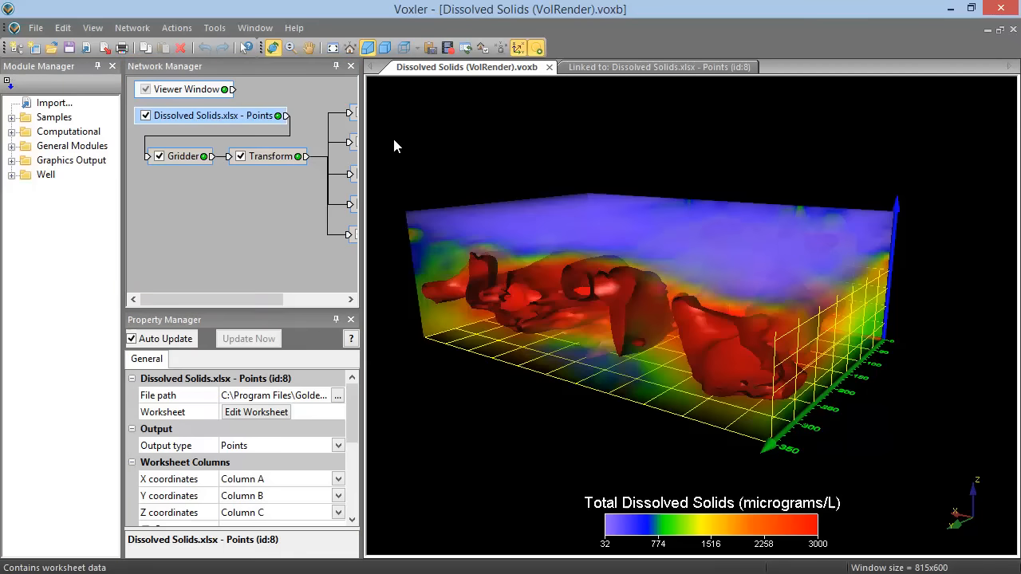
mouse_move(209, 96)
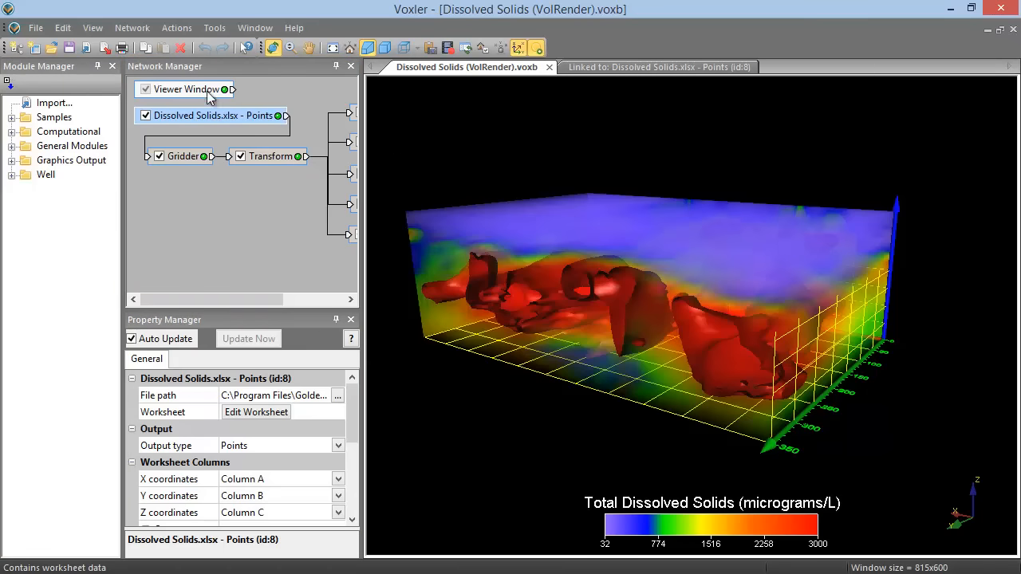
click(93, 28)
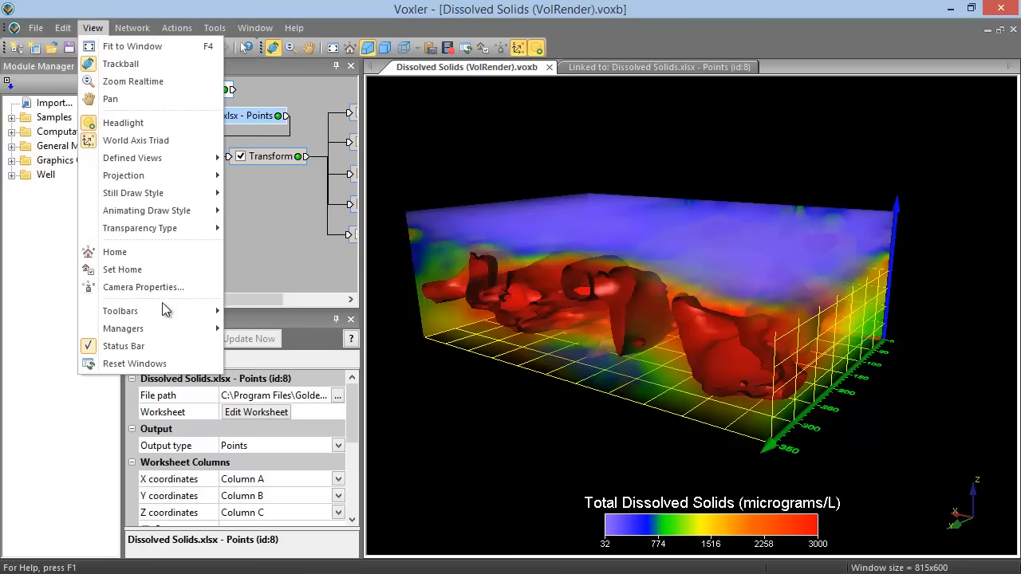
mouse_move(123, 328)
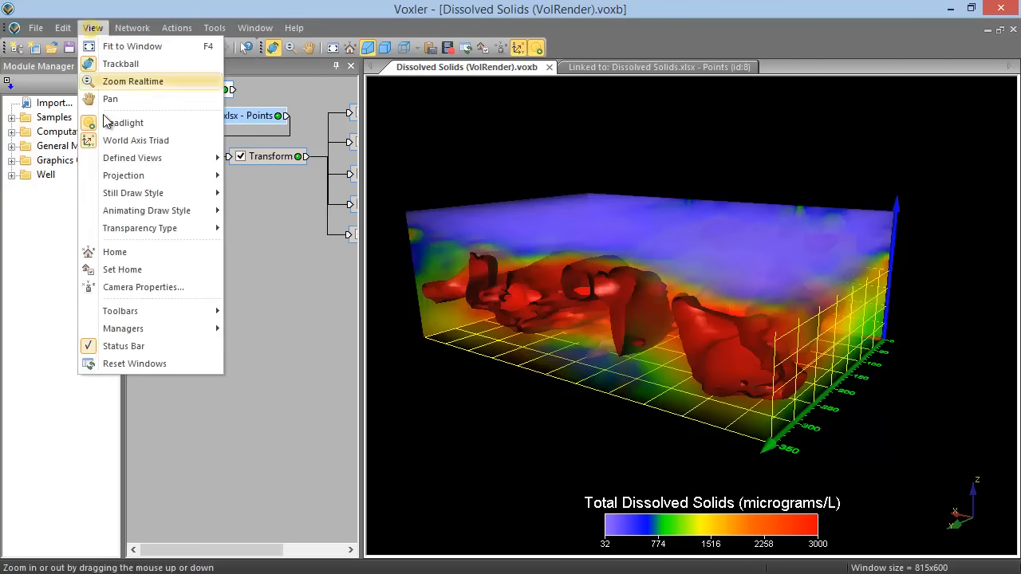
mouse_move(124, 328)
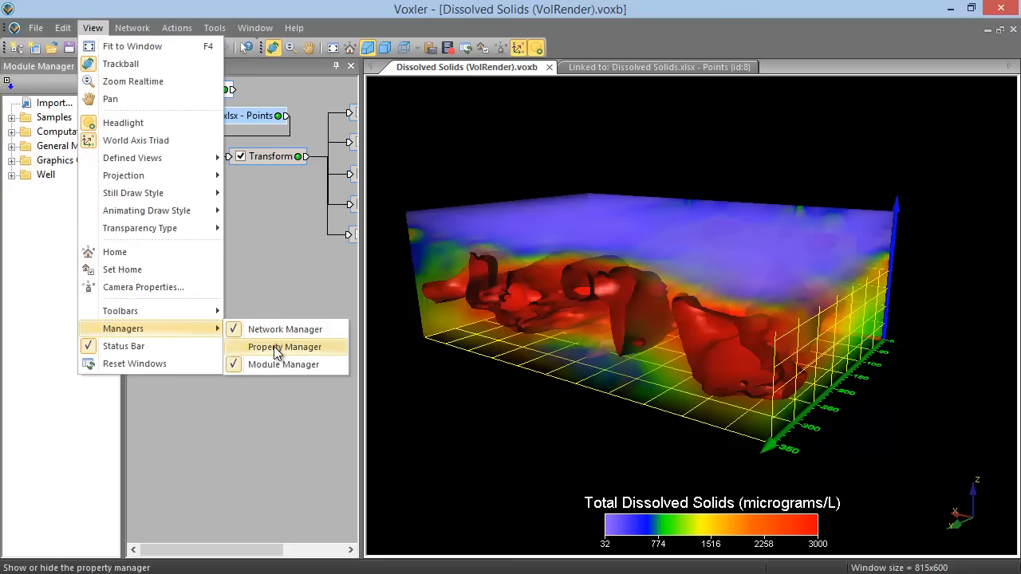
click(285, 347)
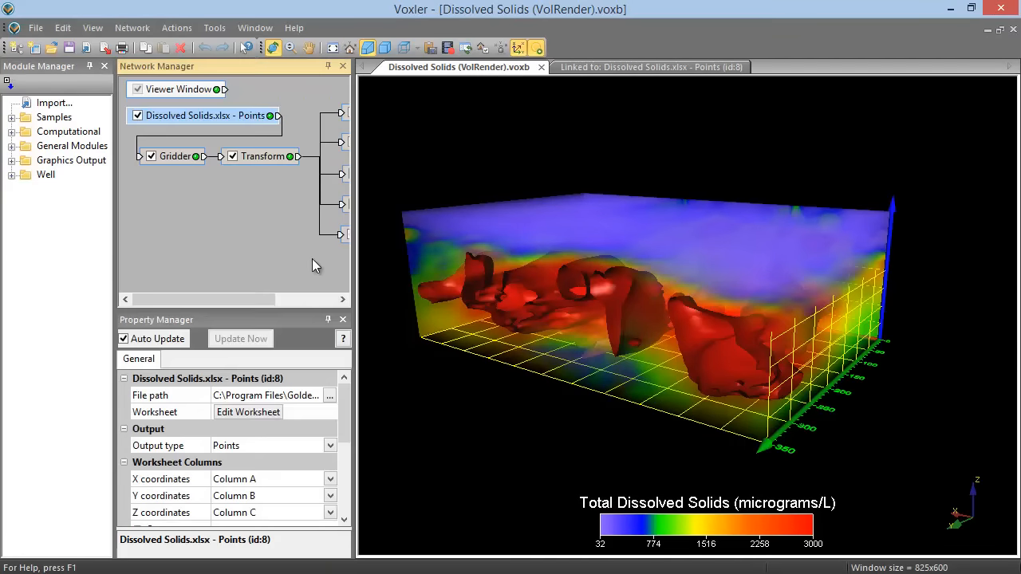
mouse_move(273, 267)
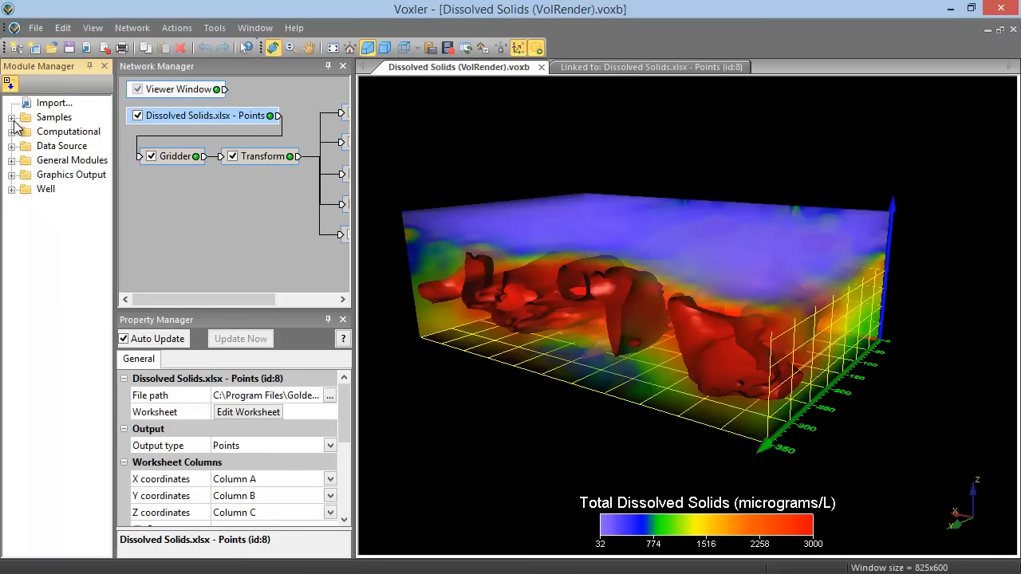
click(12, 117)
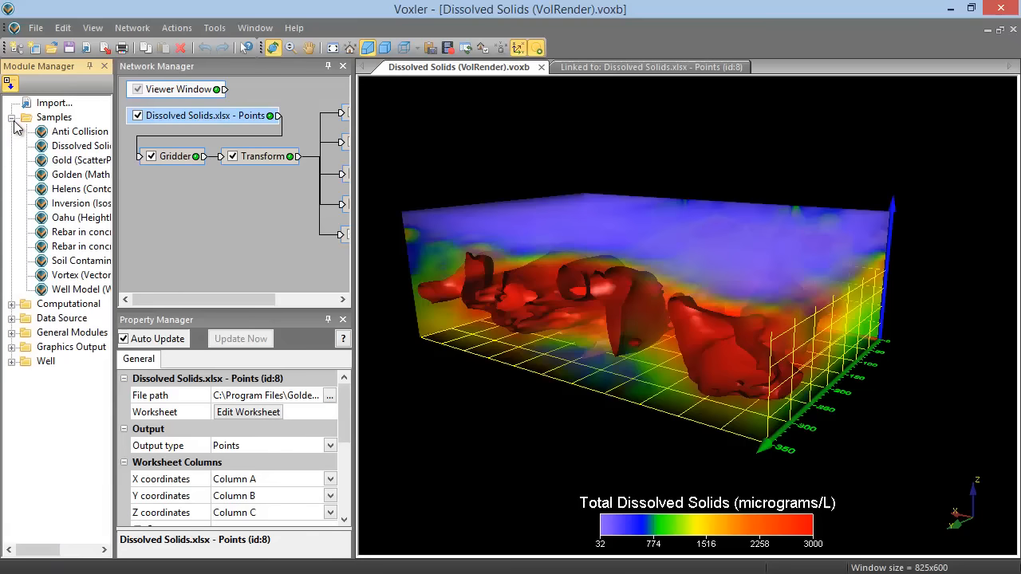
click(13, 131)
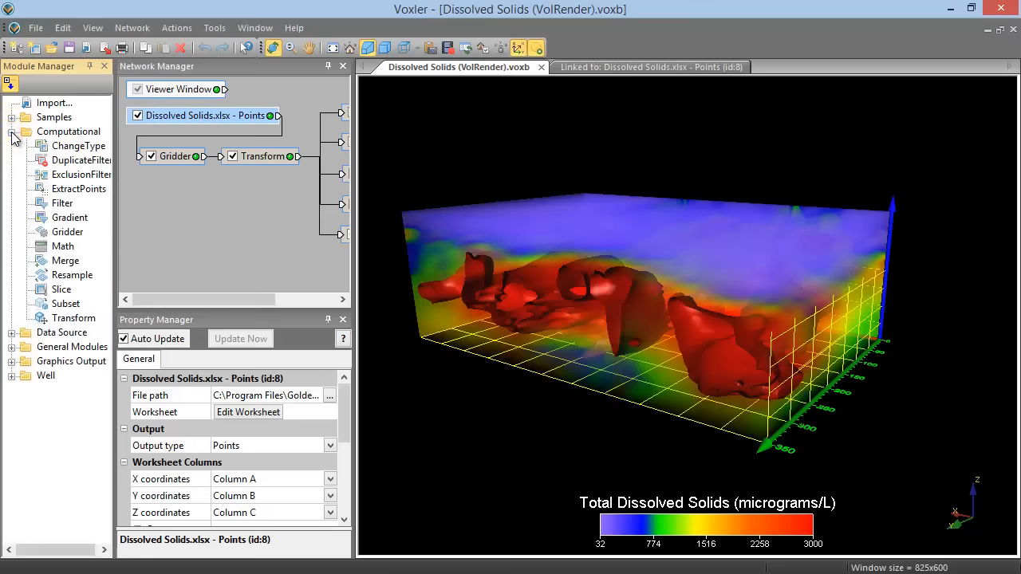
click(12, 131)
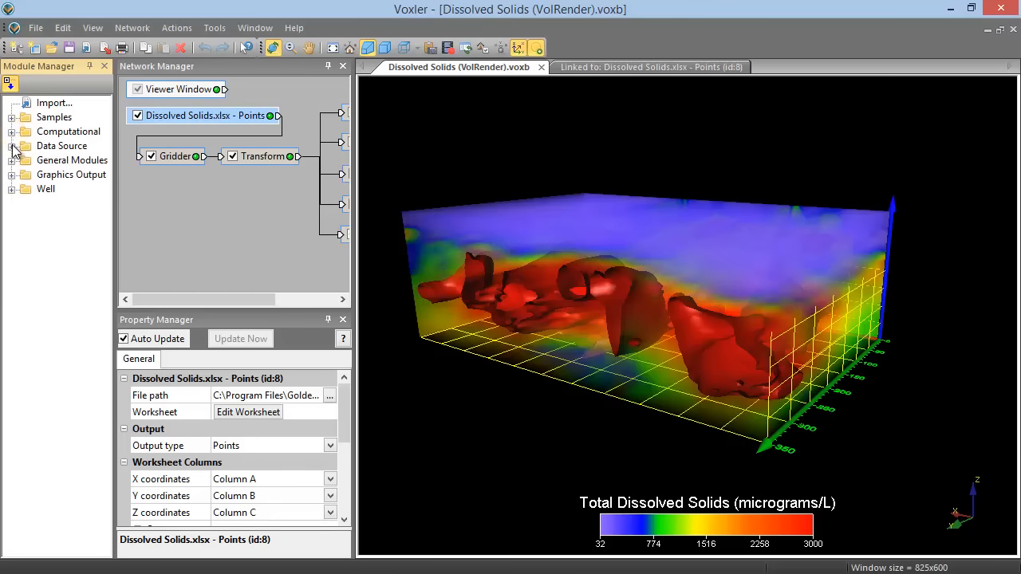
click(13, 152)
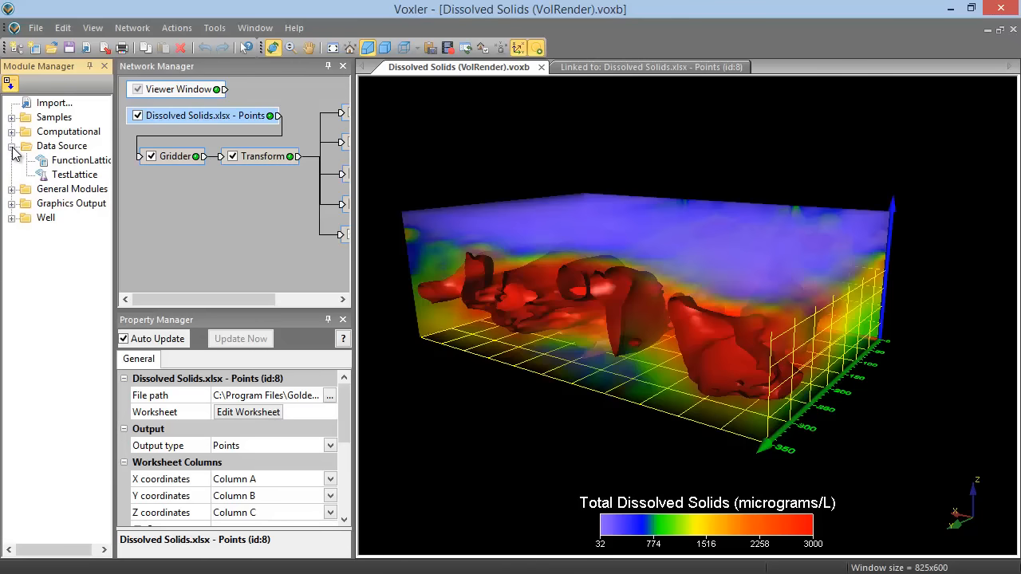
click(13, 146)
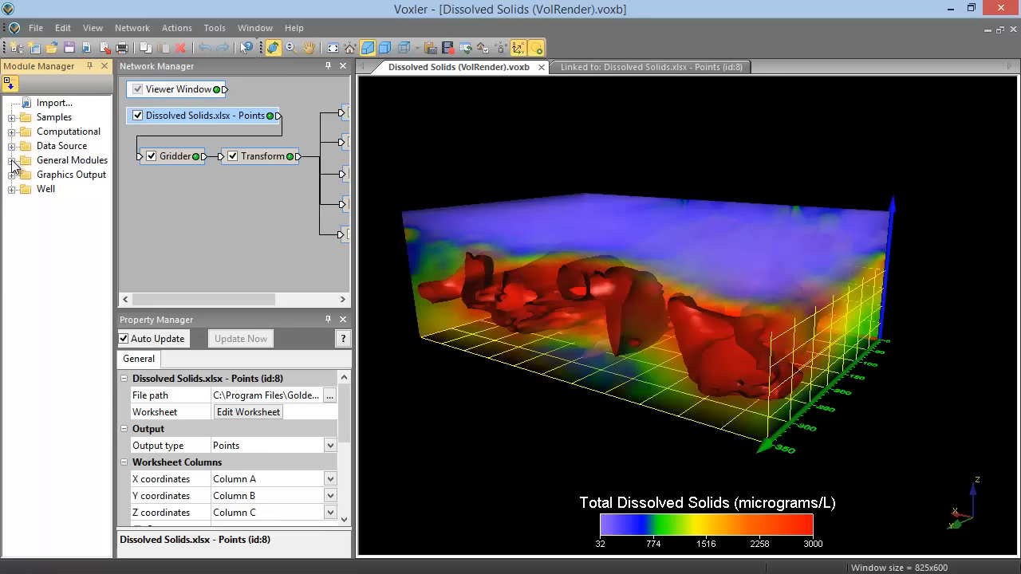
click(13, 160)
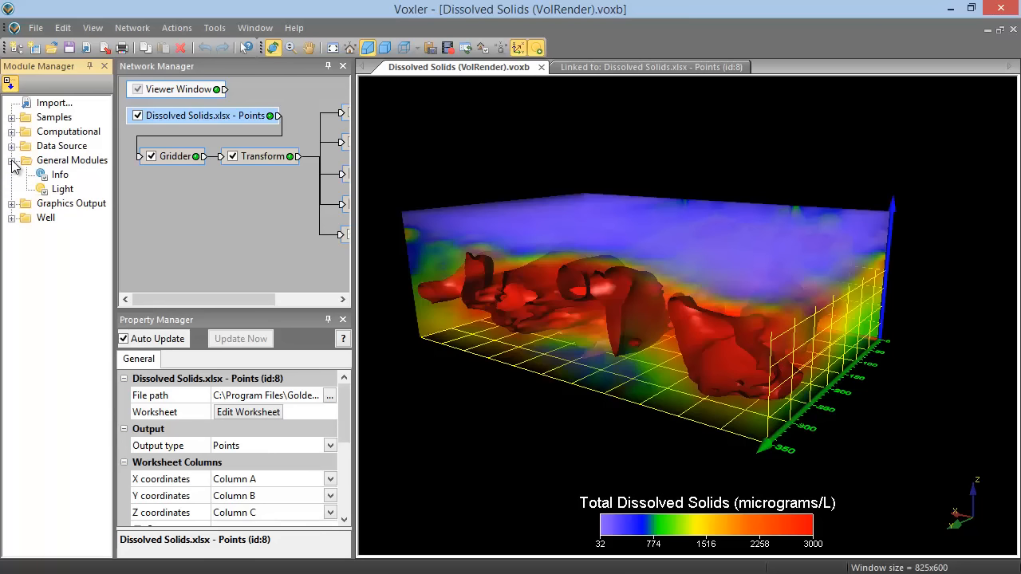
click(13, 160)
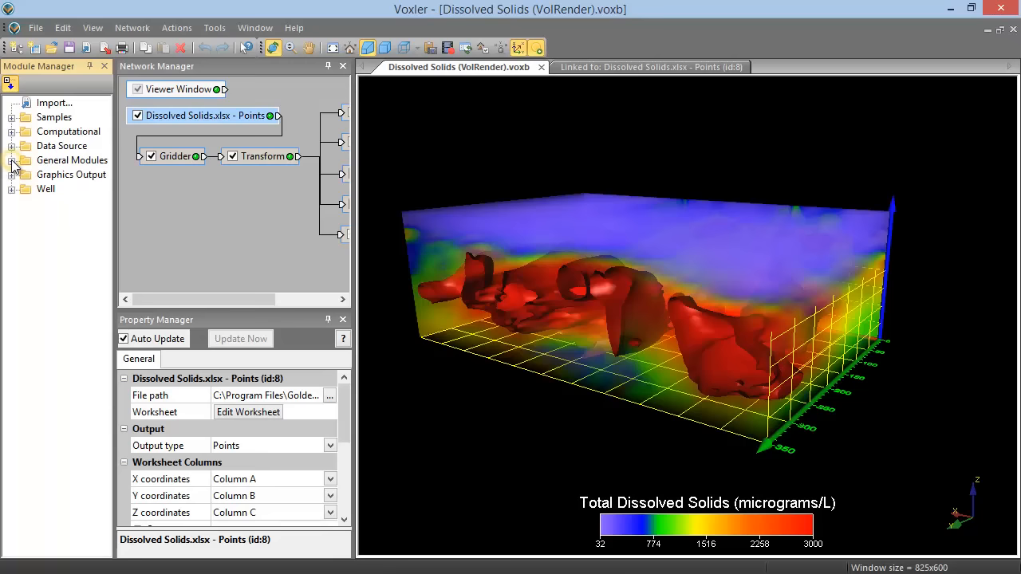
click(12, 174)
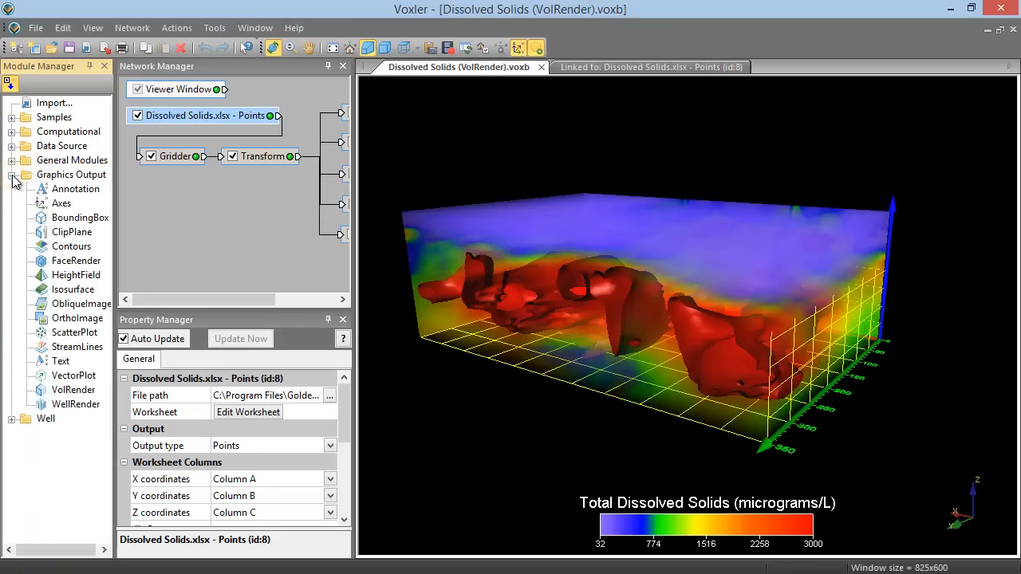
click(11, 175)
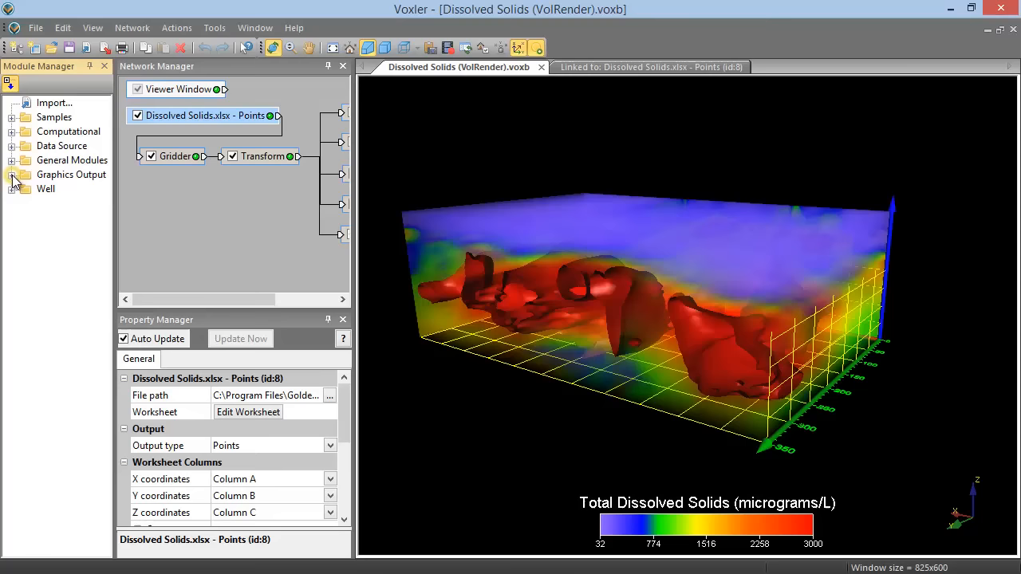
click(12, 189)
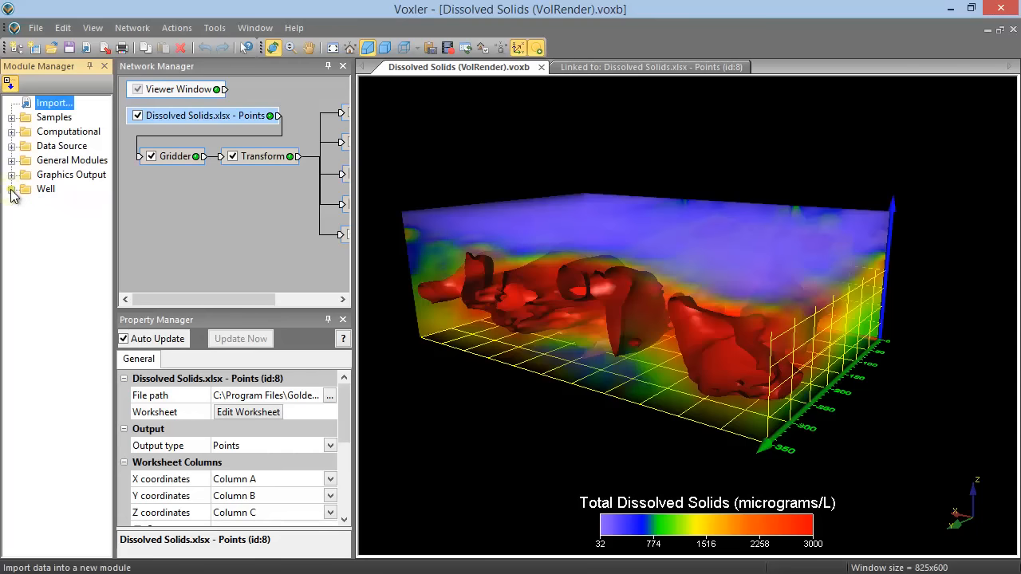
mouse_move(28, 287)
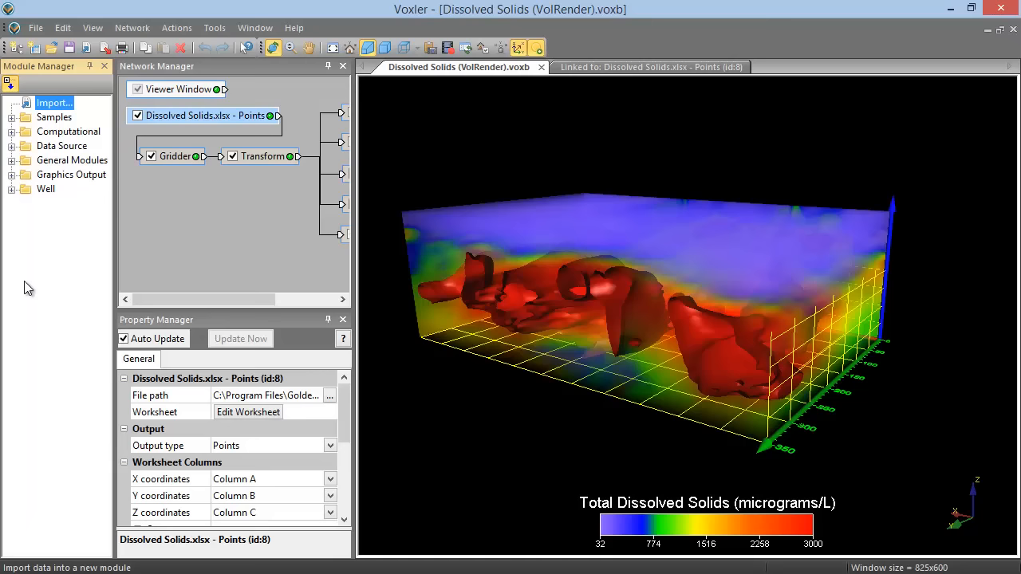
mouse_move(270, 161)
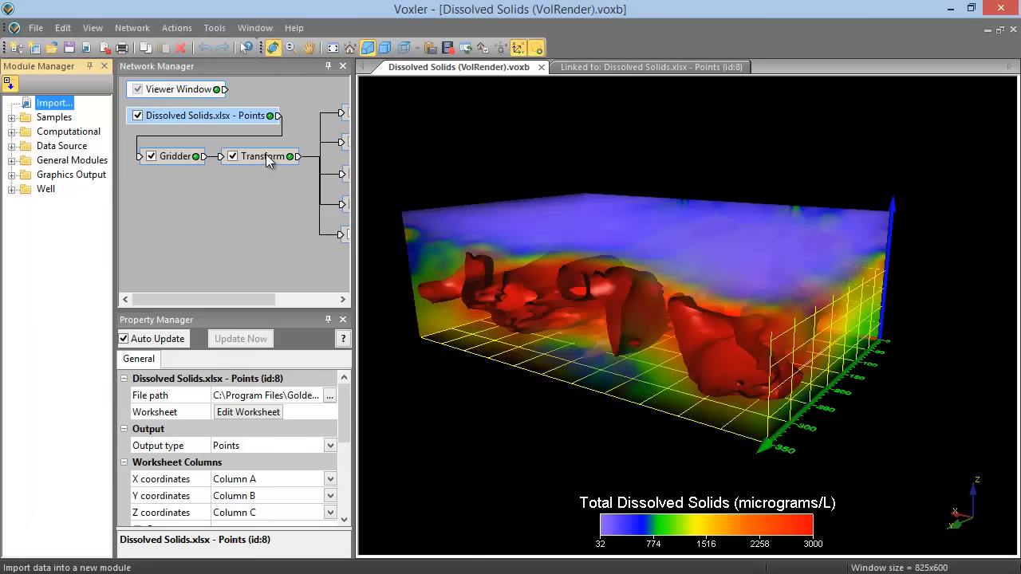
- Select the Transform module and expand the Graphics Output module category
click(264, 156)
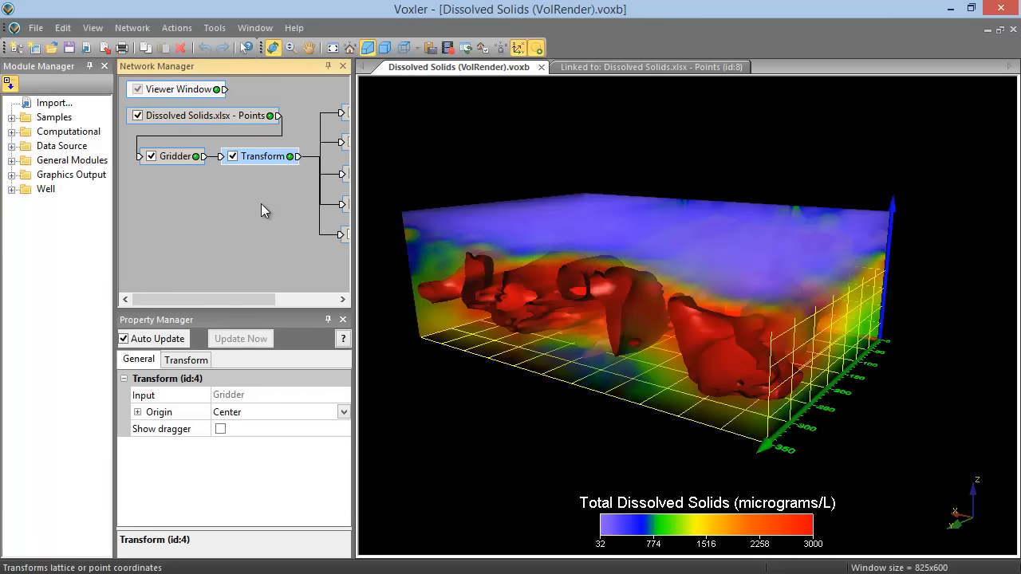
click(12, 174)
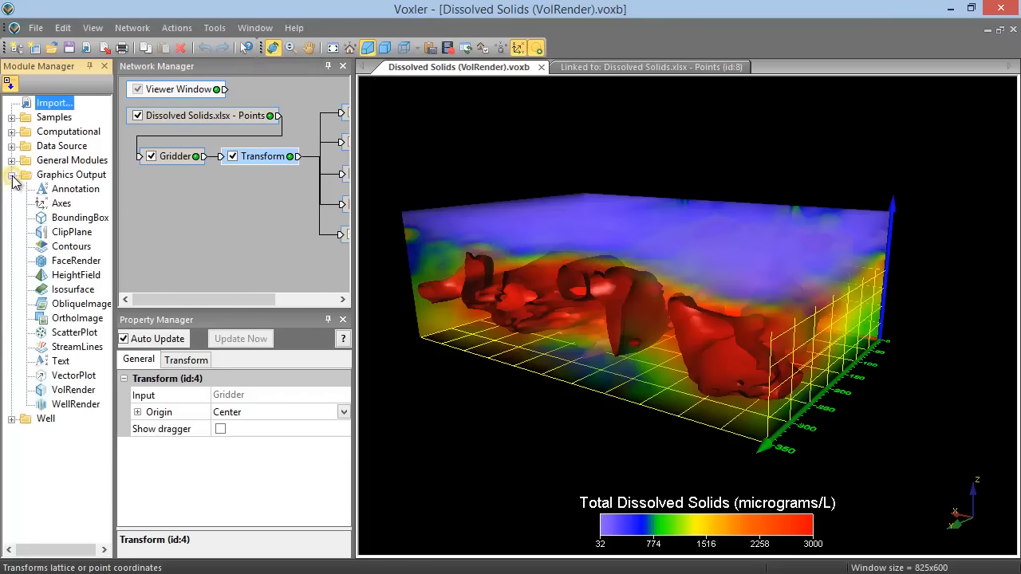
mouse_move(67, 343)
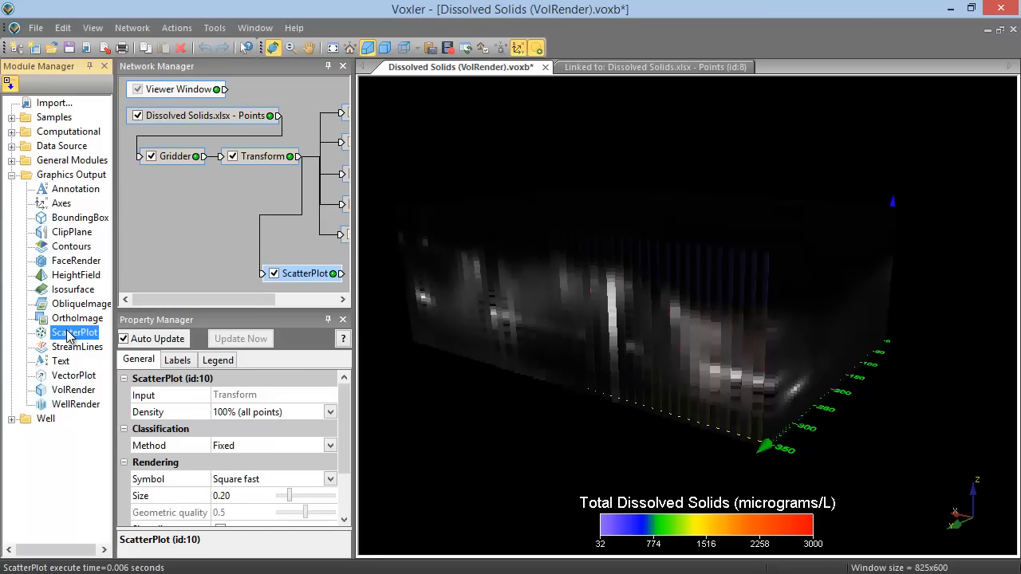
mouse_move(74, 335)
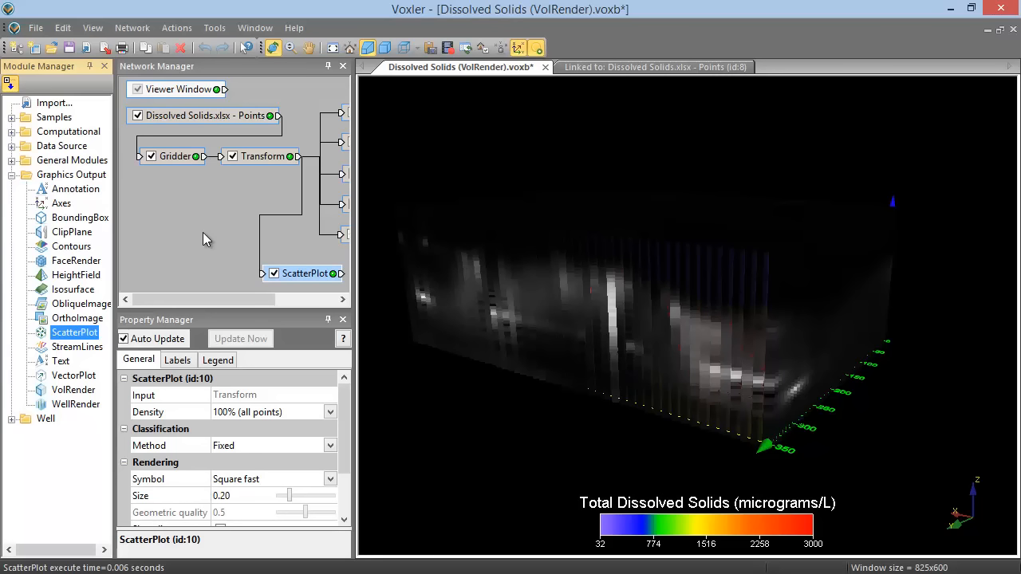
mouse_move(286, 128)
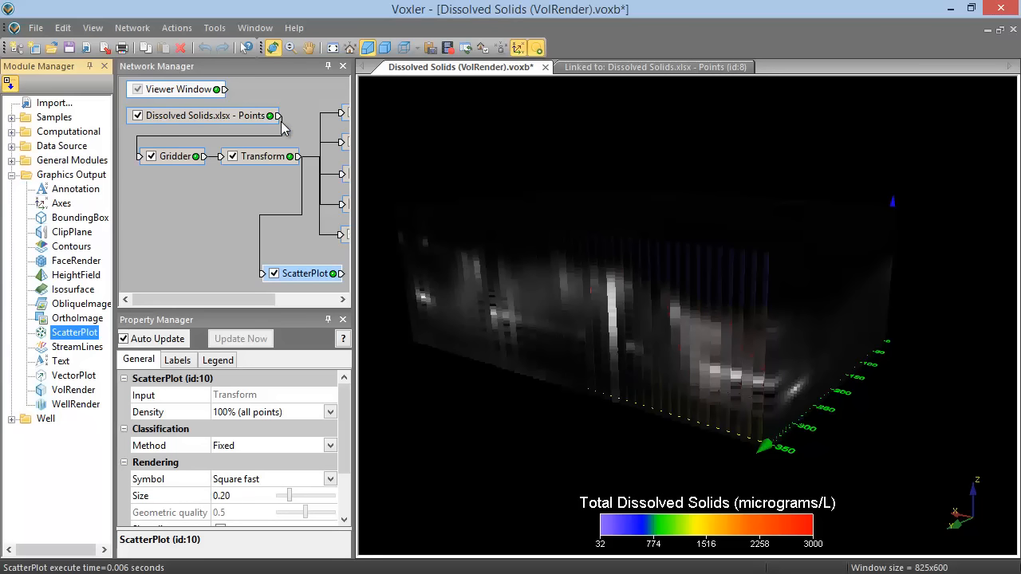
mouse_move(283, 127)
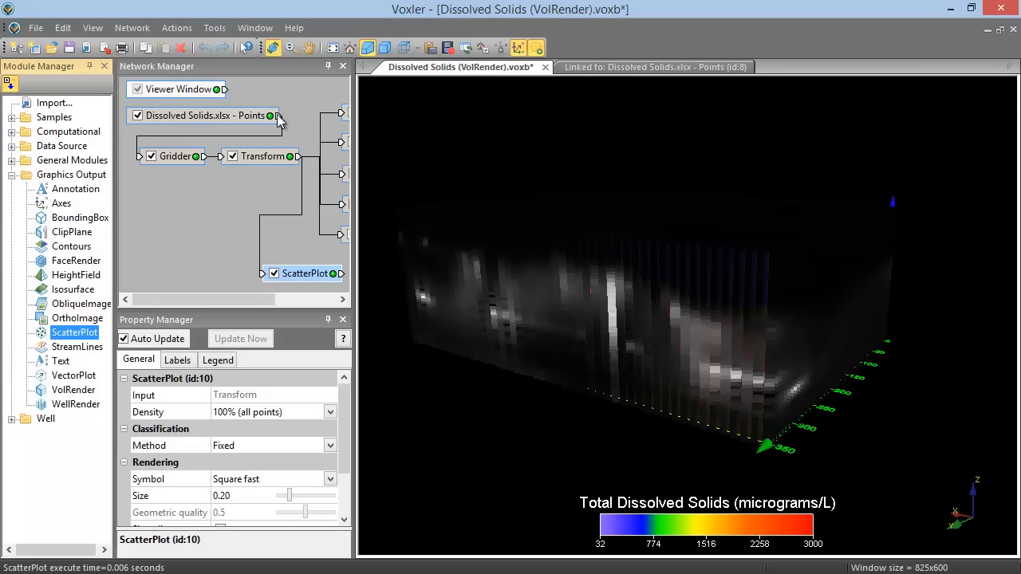
- Rewire the network so the points data feeds Transform directly, disconnecting the Gridder
click(204, 116)
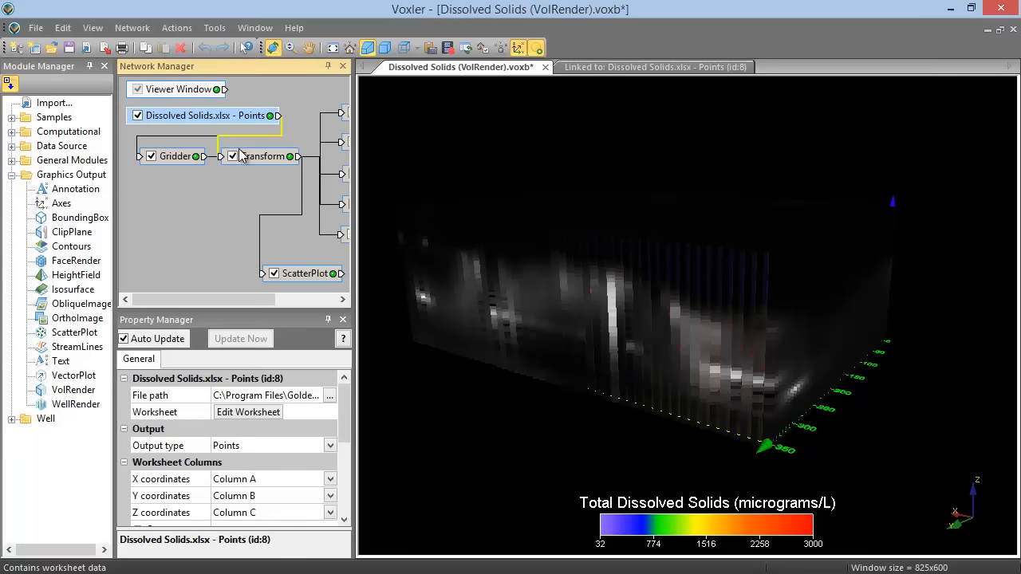
mouse_move(226, 163)
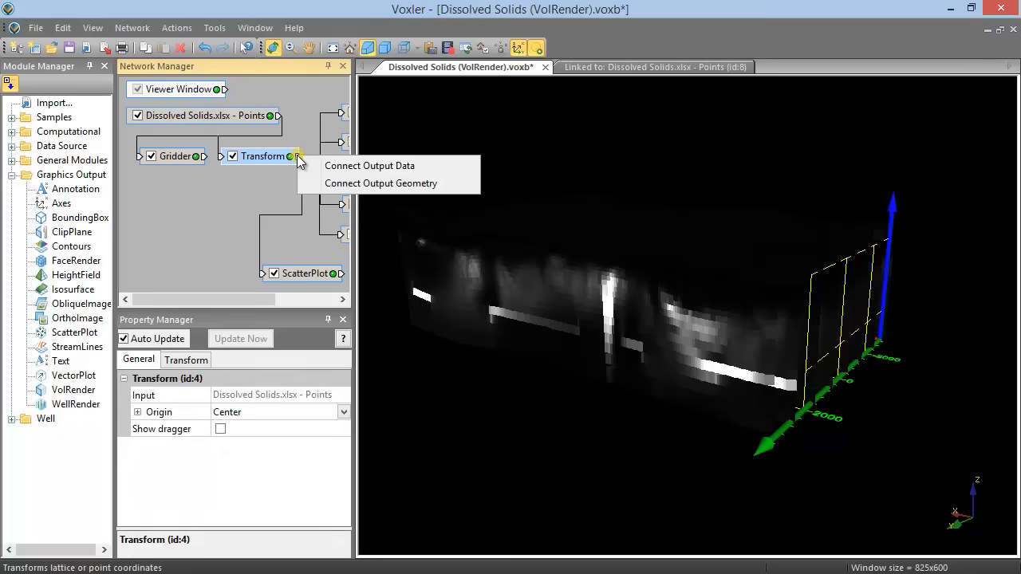
mouse_move(370, 166)
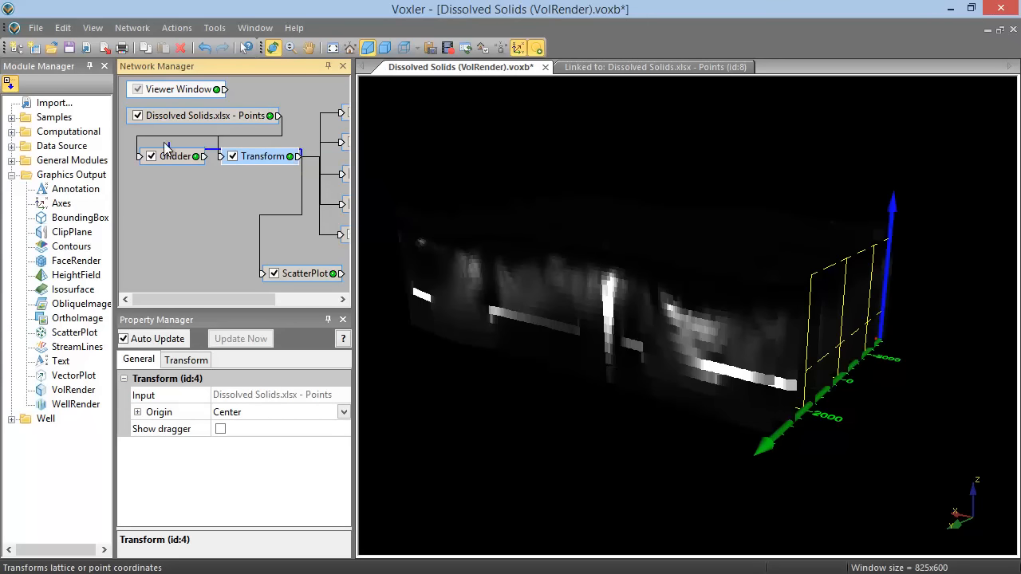
mouse_move(140, 162)
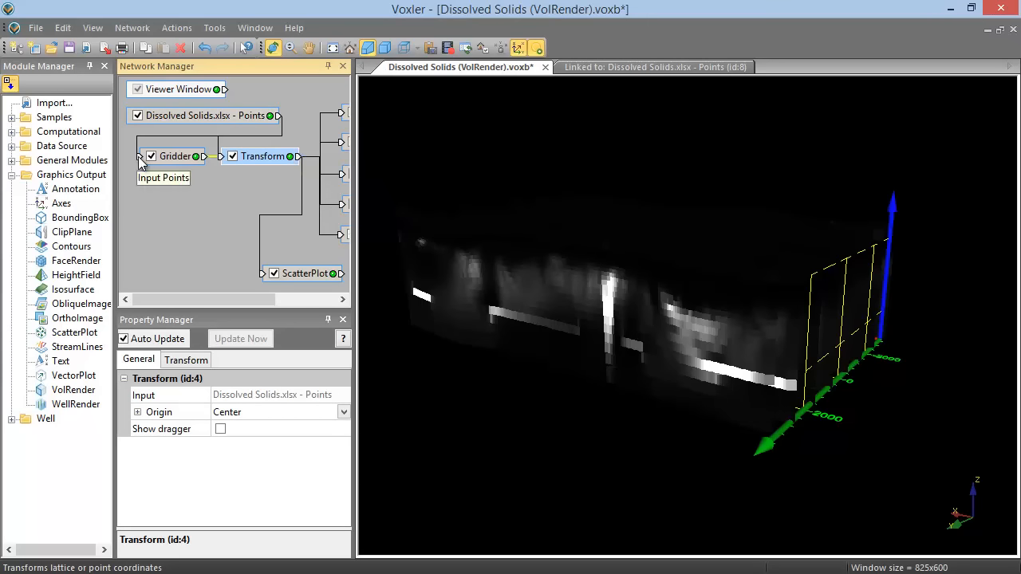
mouse_move(166, 193)
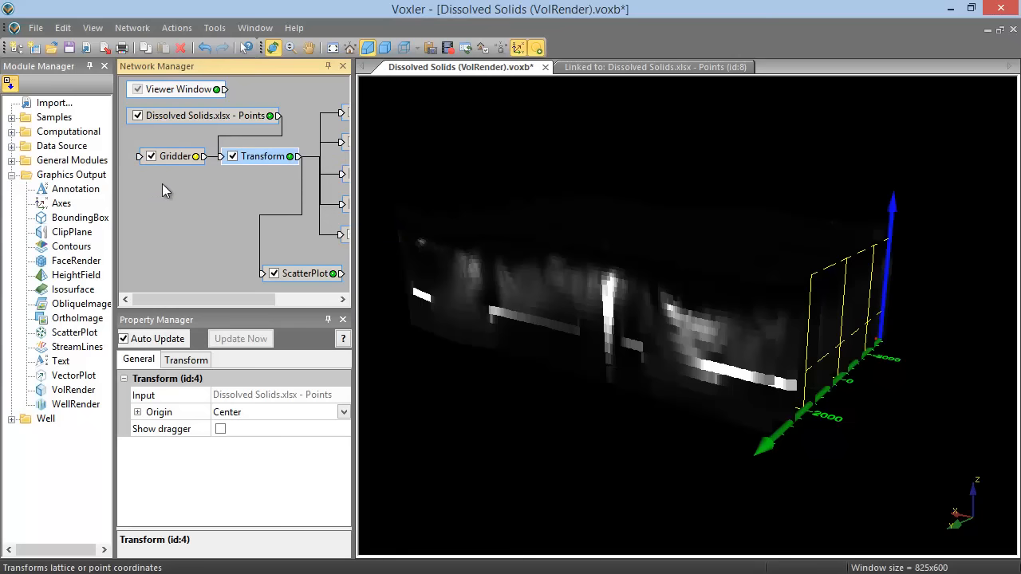
click(174, 155)
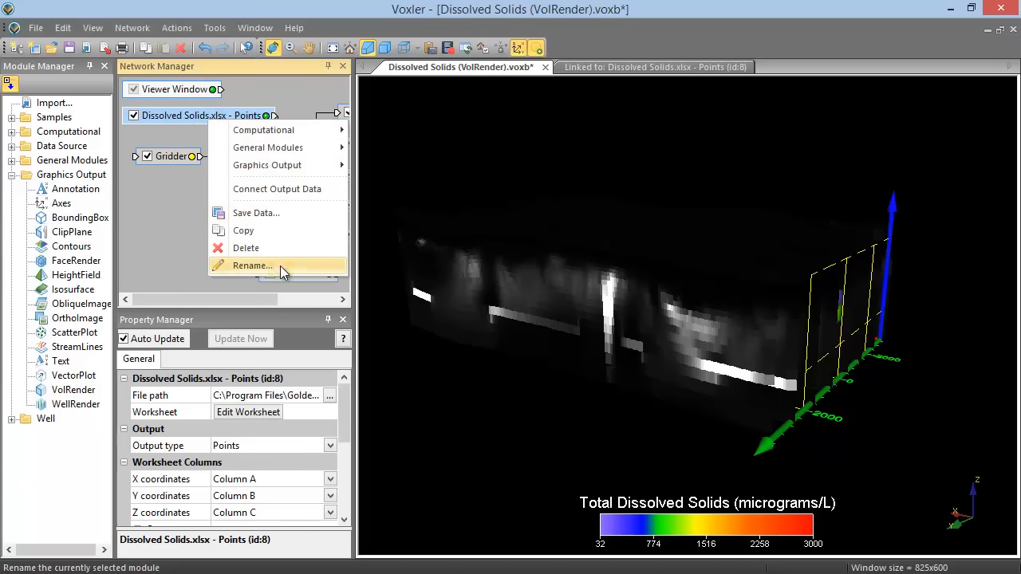
- Change the points data module's name to 'Data' and confirm
click(252, 265)
text(Data)
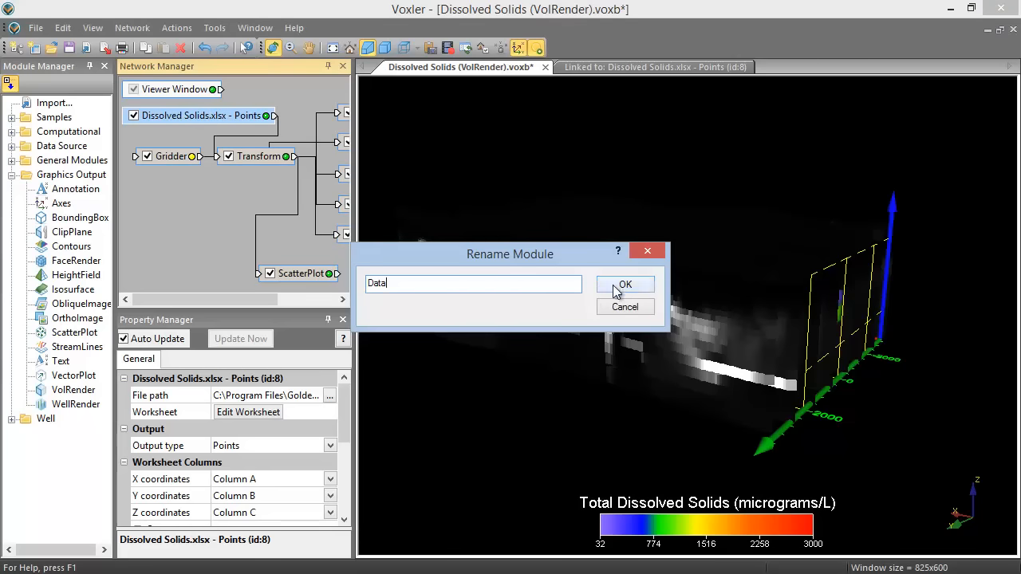
click(624, 285)
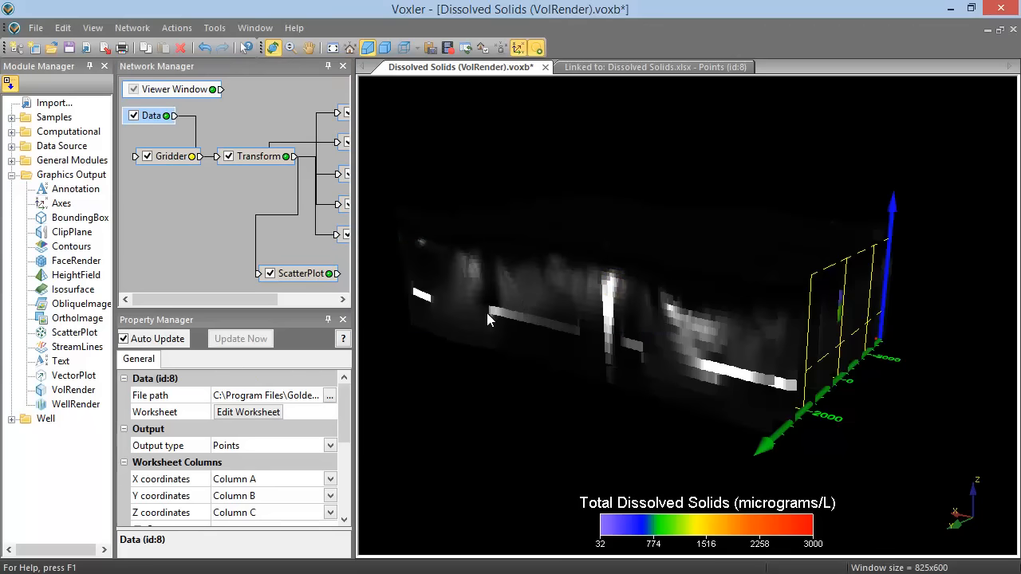
mouse_move(318, 311)
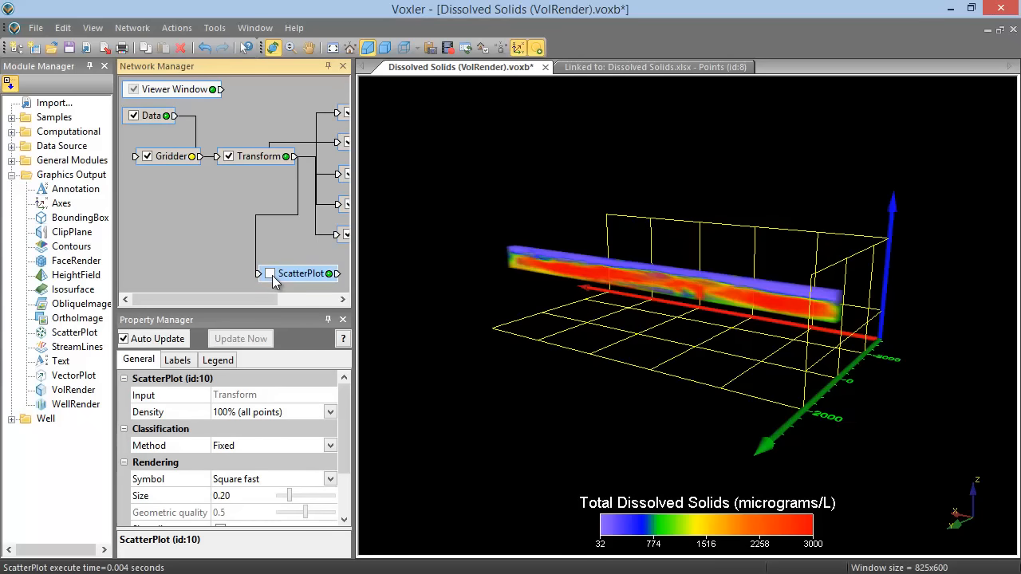
click(270, 274)
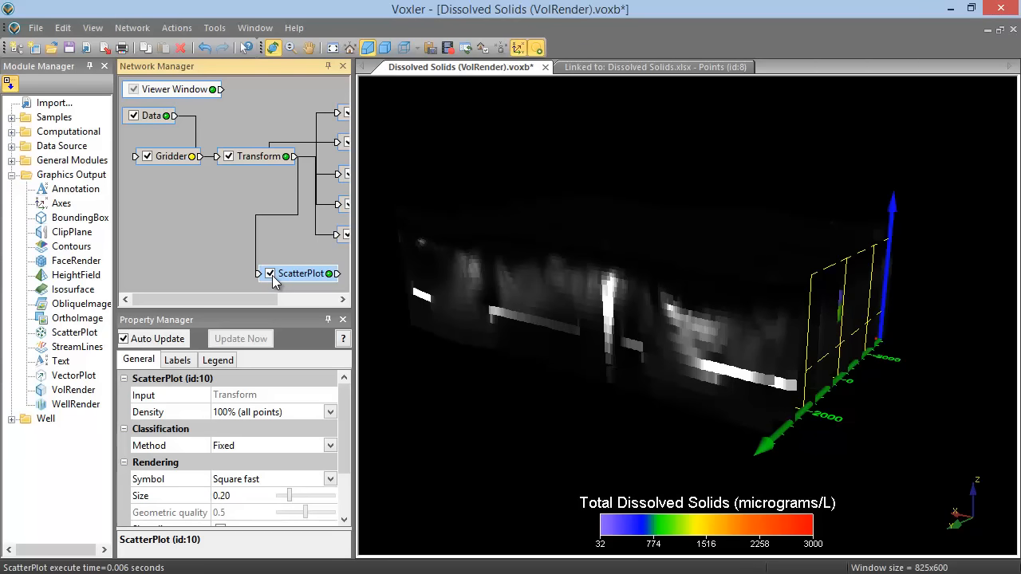
mouse_move(245, 236)
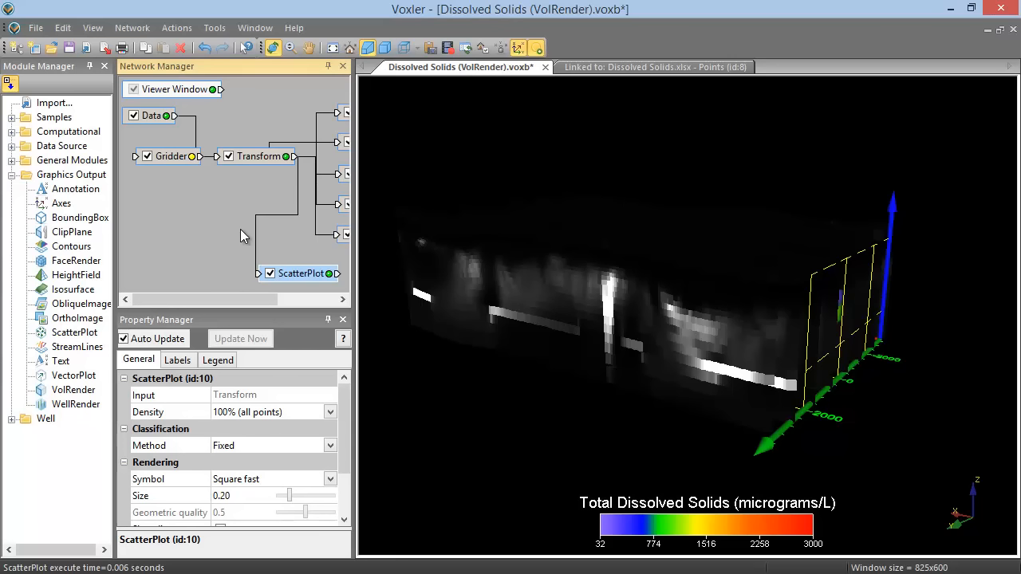
mouse_move(183, 165)
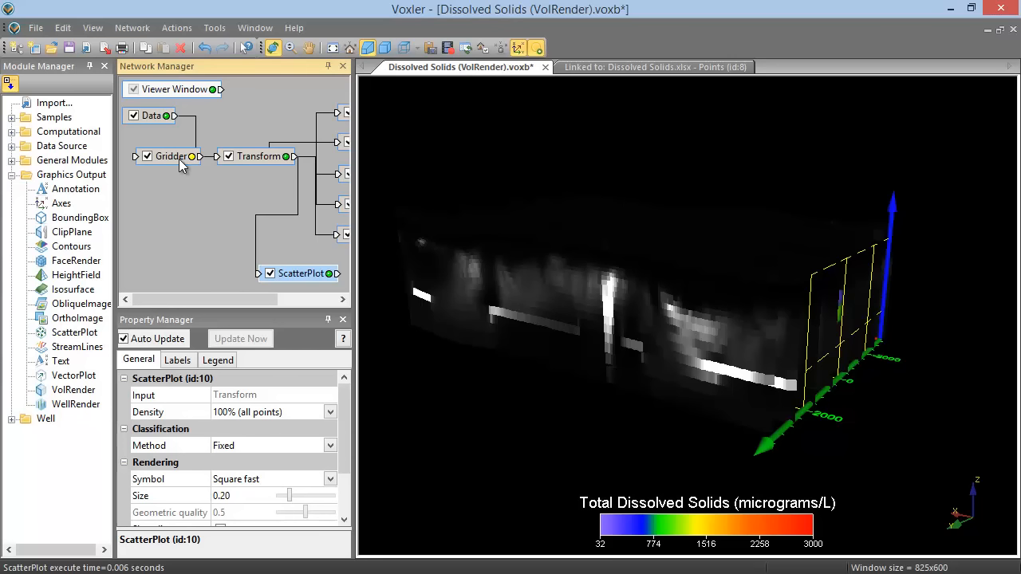
mouse_move(179, 162)
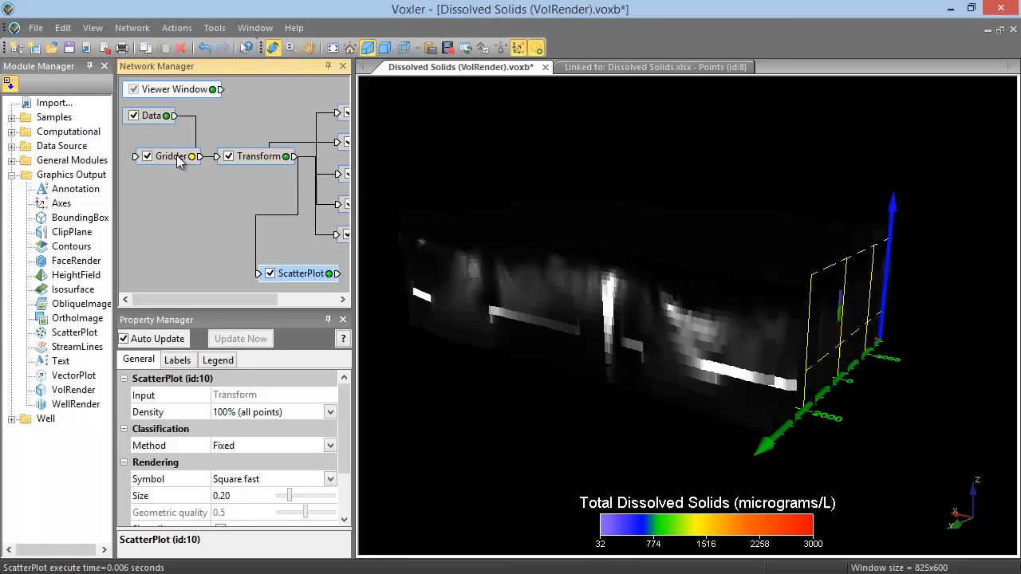
- Rerun Begin Gridding on the Gridder and select the ScatterPlot module for deletion
click(170, 156)
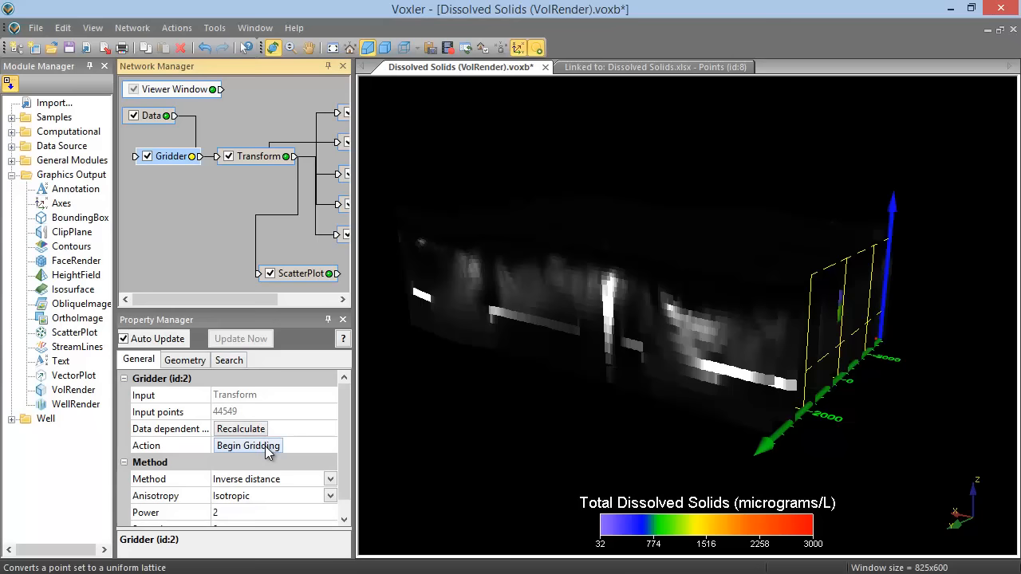
click(248, 445)
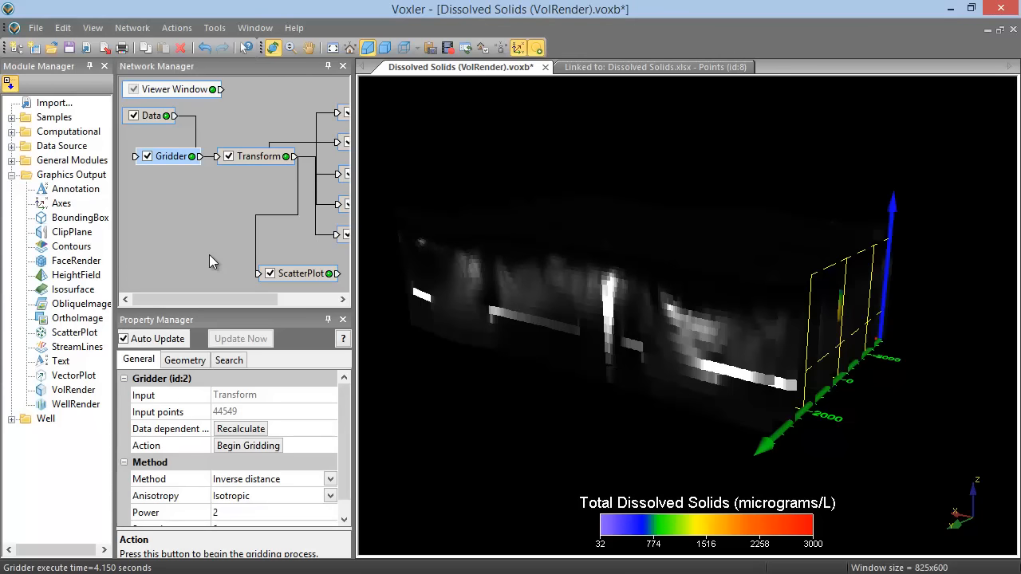
click(300, 274)
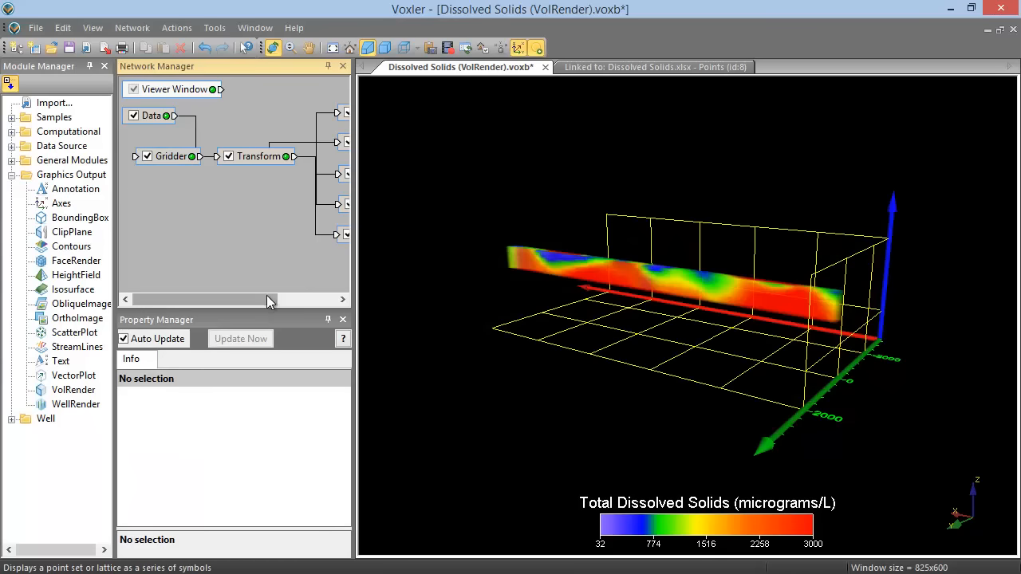
- Select the VolRender module to show its properties, with Gridder as input
click(281, 141)
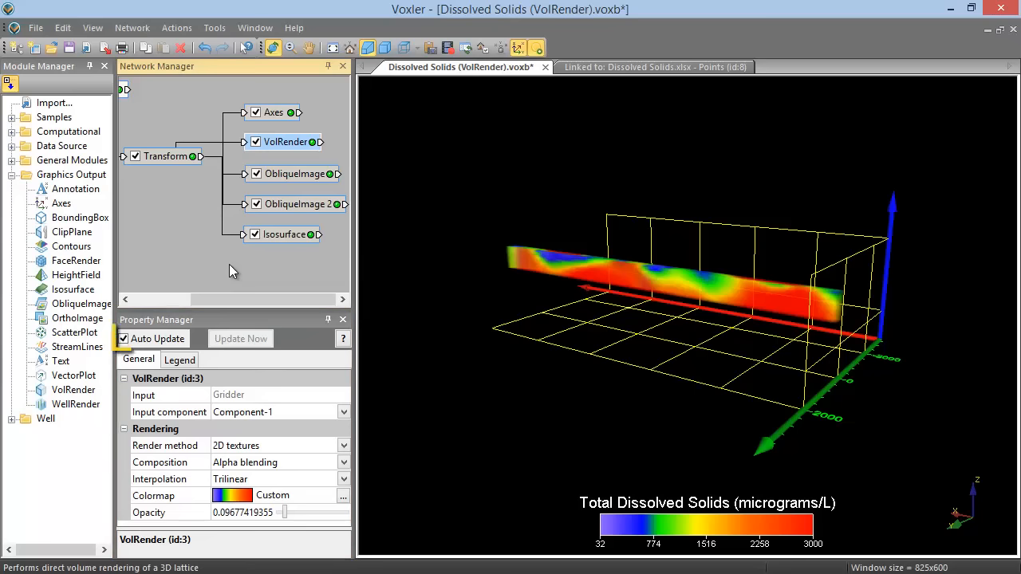
click(124, 339)
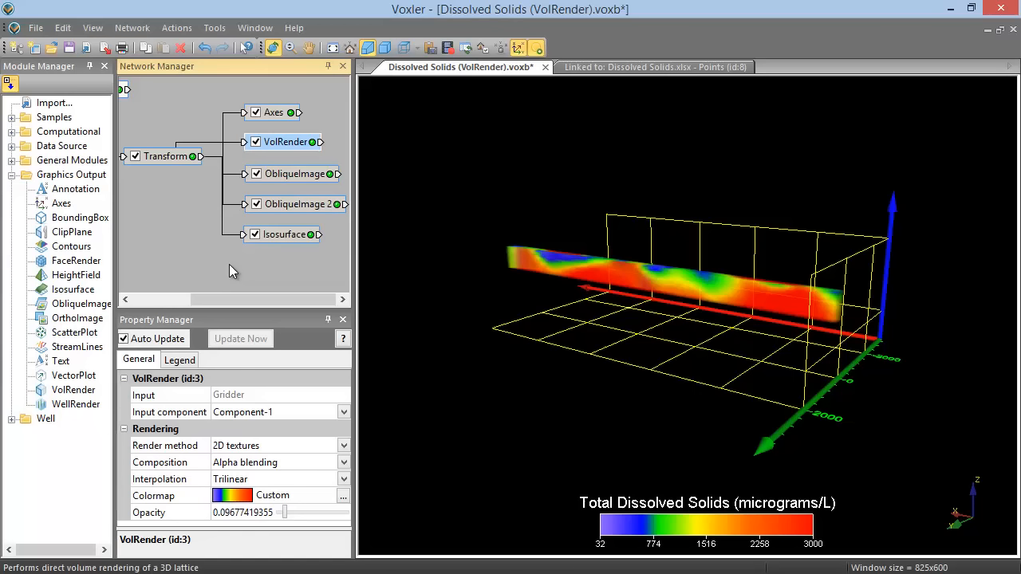
- Set the VolRender colormap to ChromaDepth, turning the volume and legend magenta, green and cyan
click(343, 496)
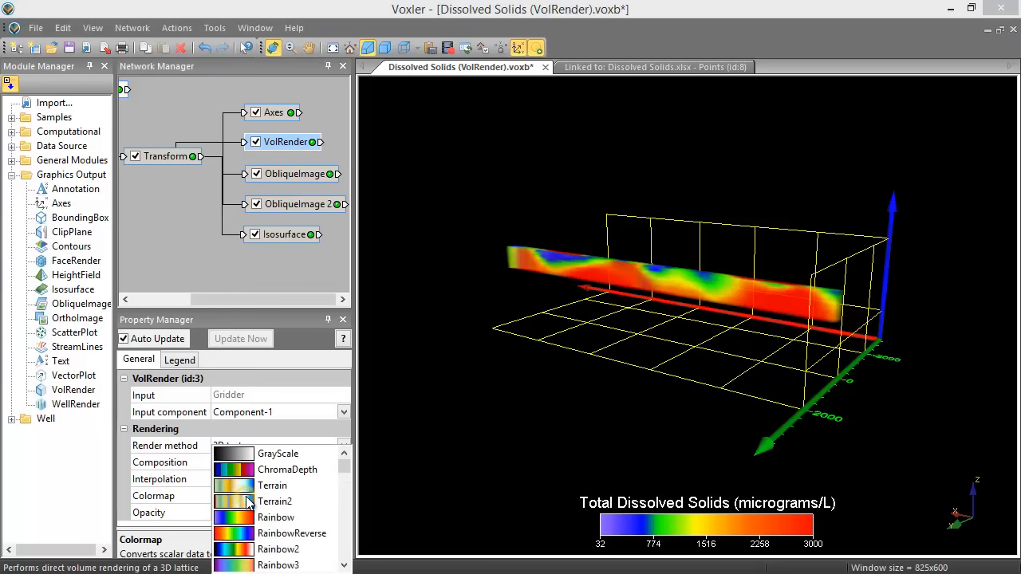
mouse_move(279, 479)
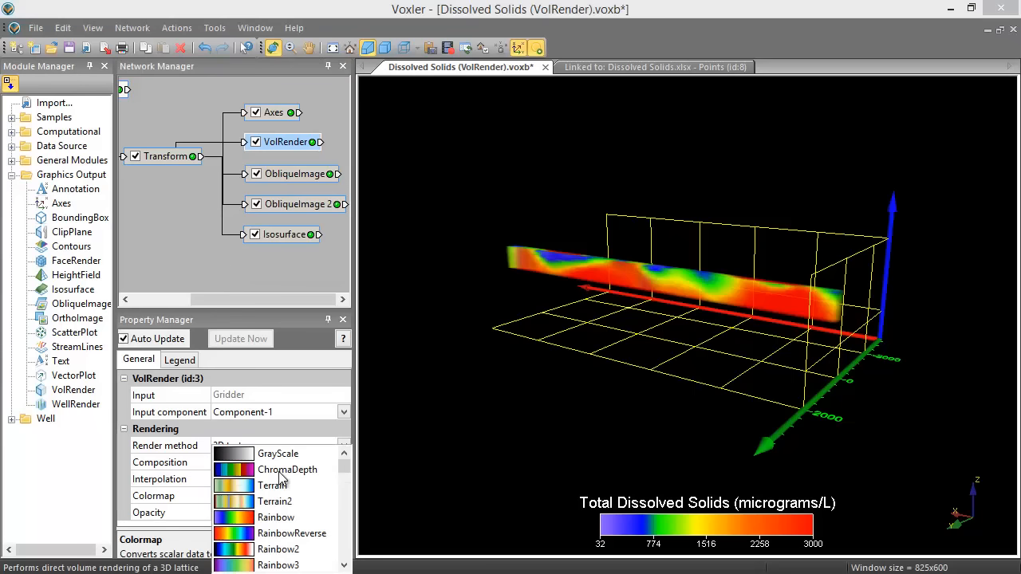
click(288, 469)
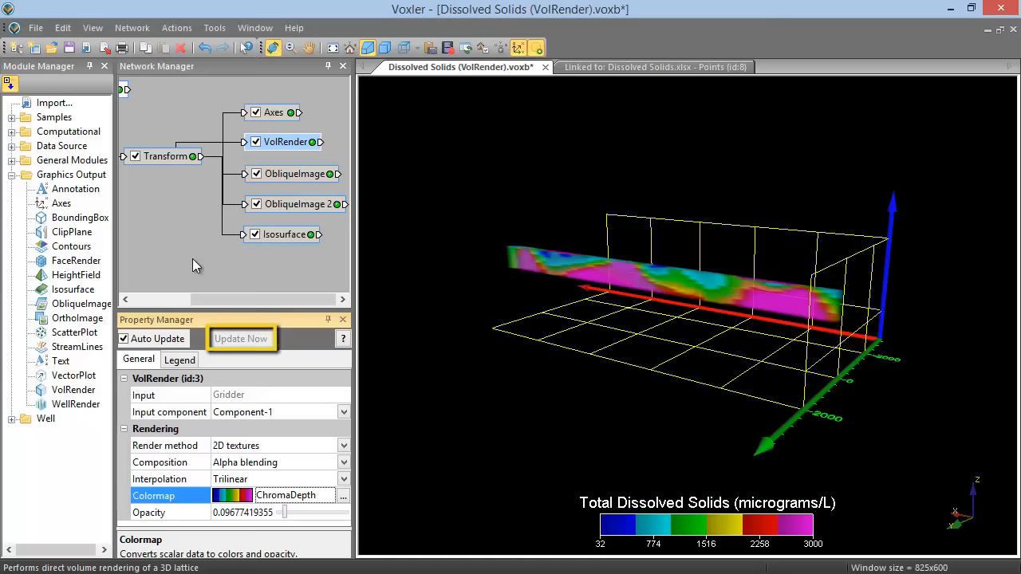
click(240, 338)
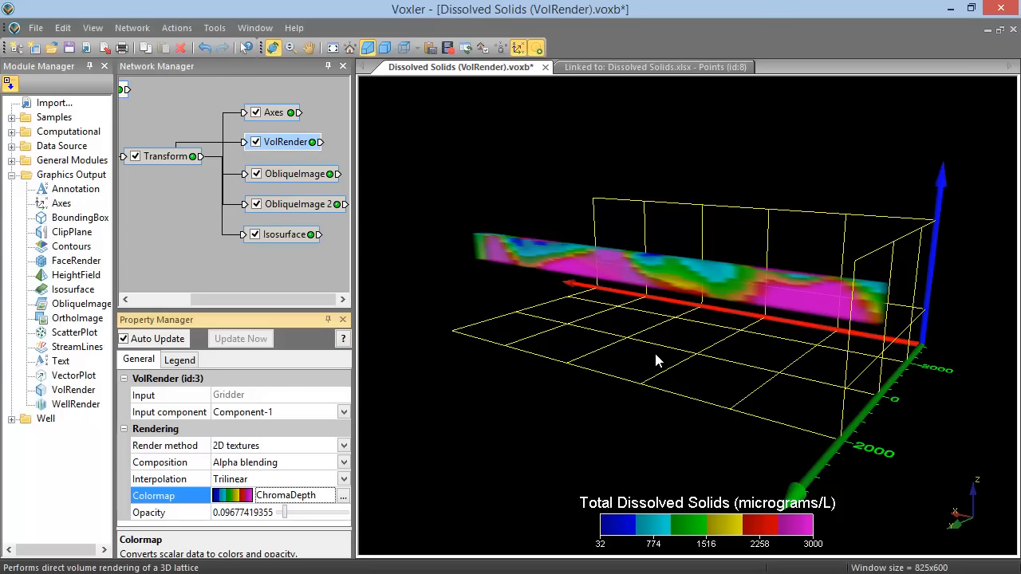
- Rotate the ChromaDepth-coloured dissolved-solids volume to a new viewing angle
drag(659, 359, 770, 363)
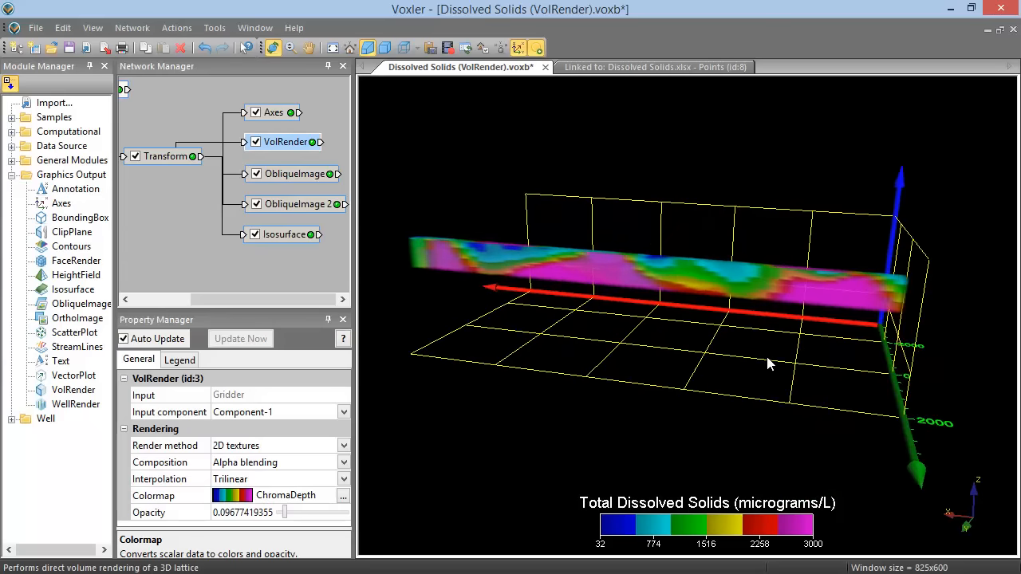
drag(770, 365, 790, 365)
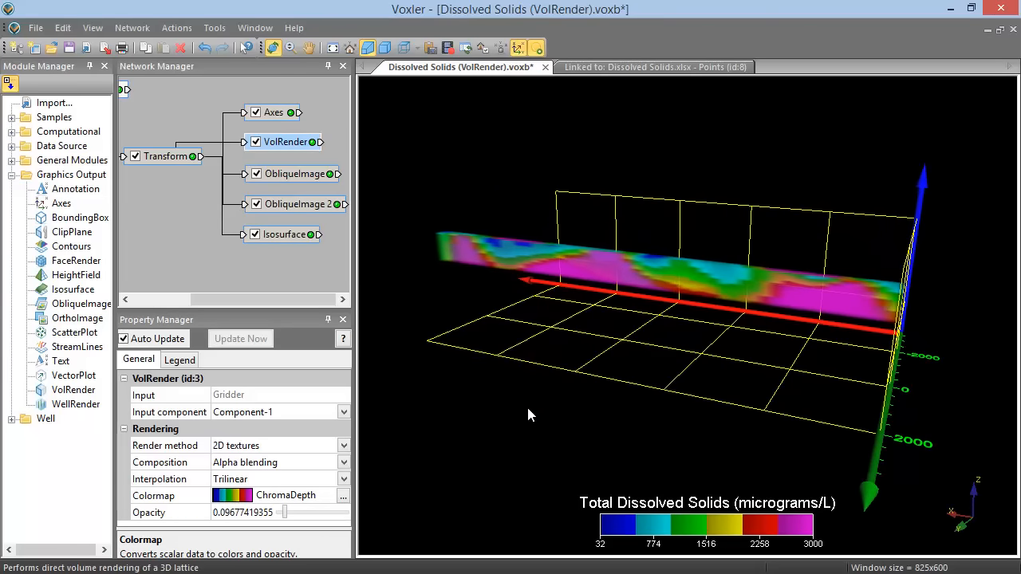
mouse_move(480, 463)
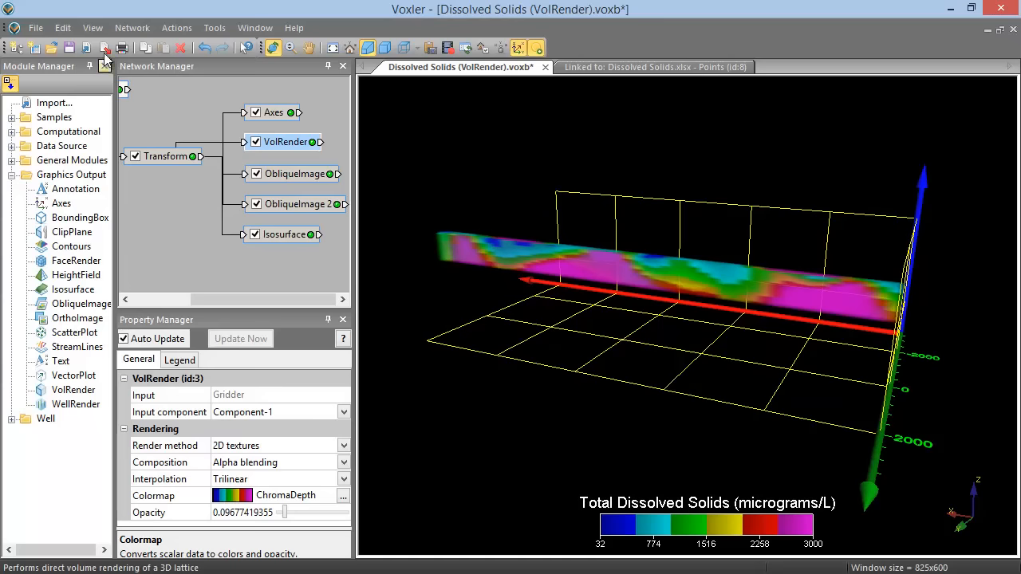
- Switch to the Front defined view and save it as the home view
click(92, 27)
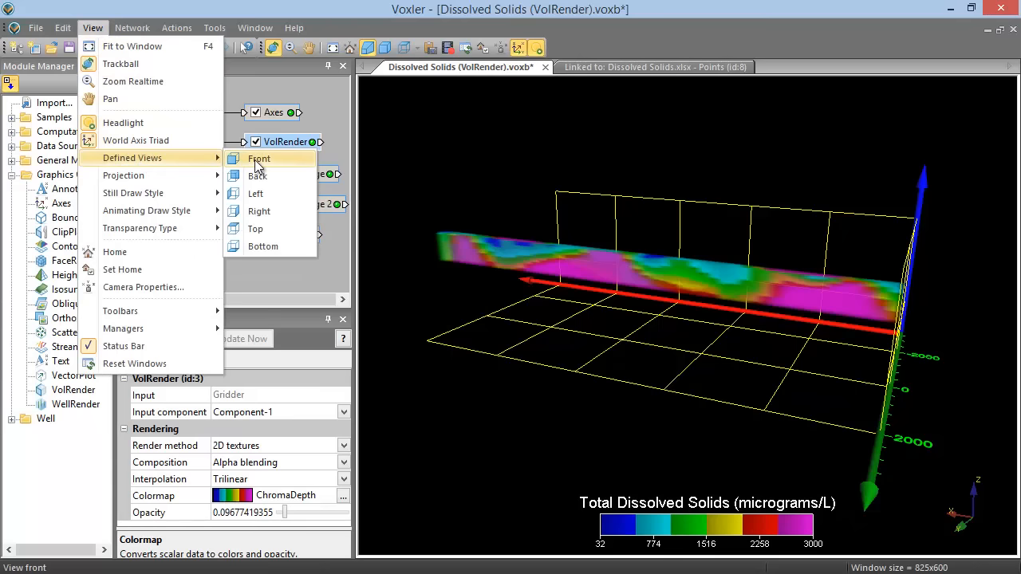
click(260, 158)
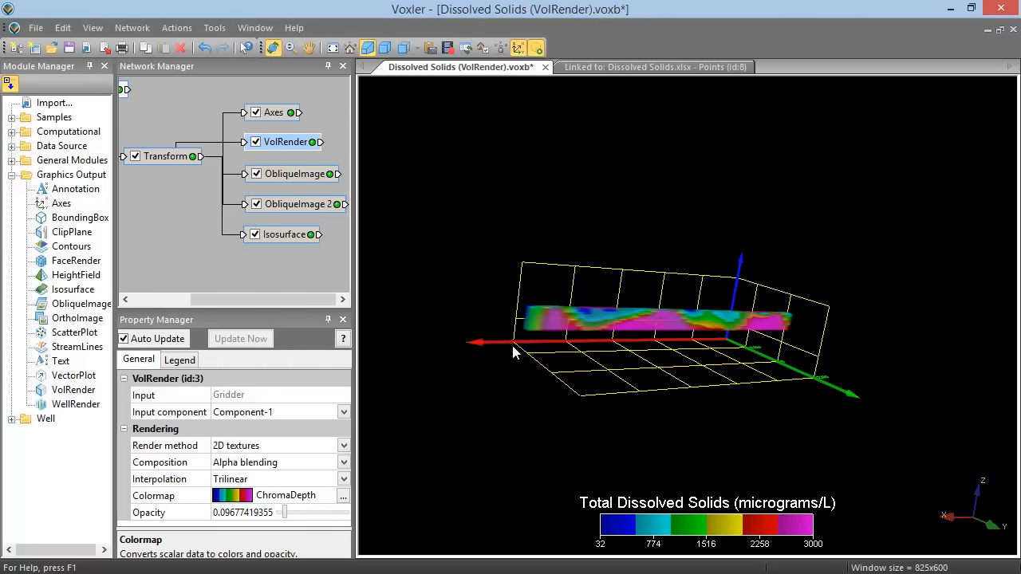
click(93, 27)
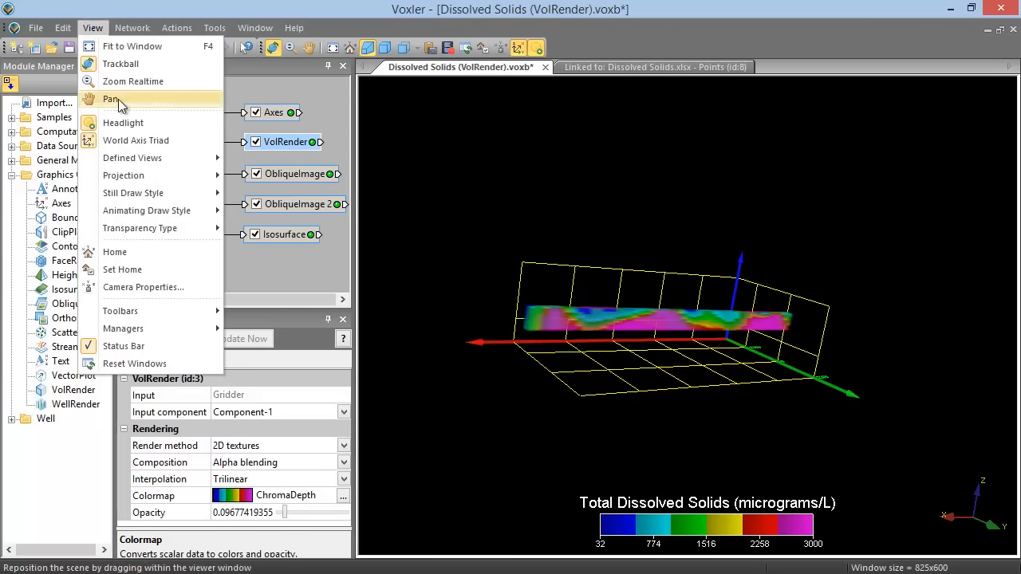
mouse_move(156, 269)
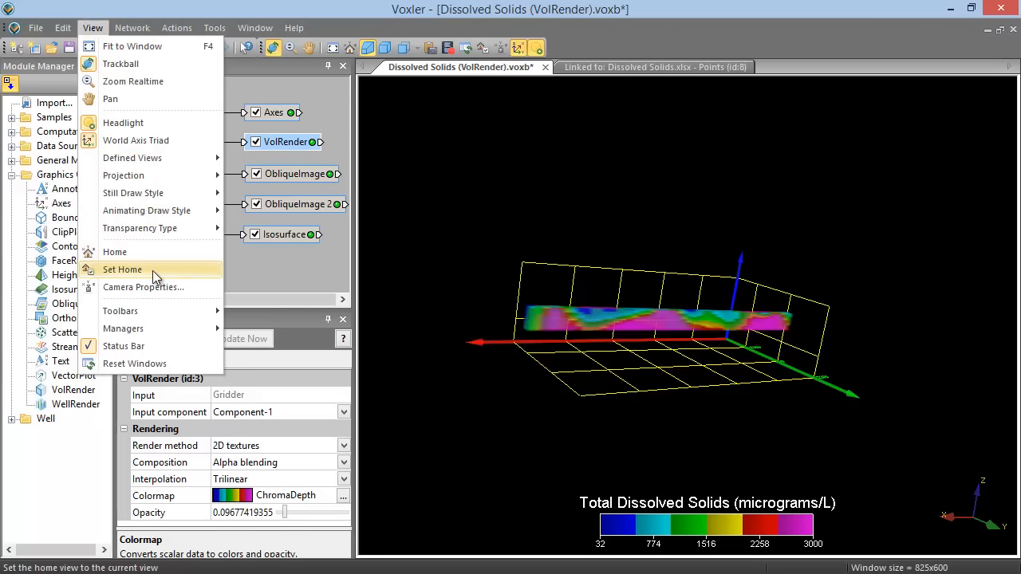
click(123, 270)
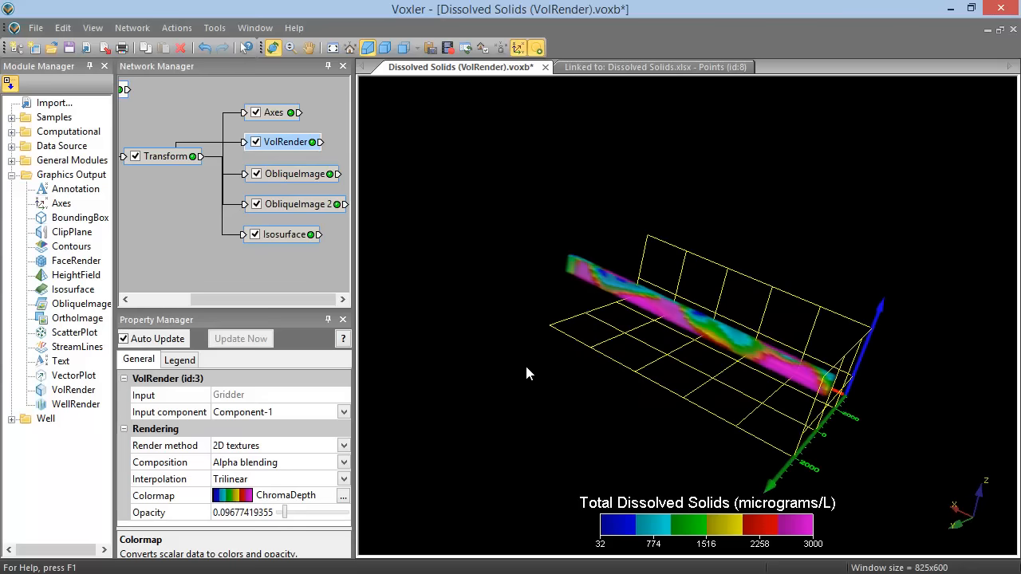
click(93, 27)
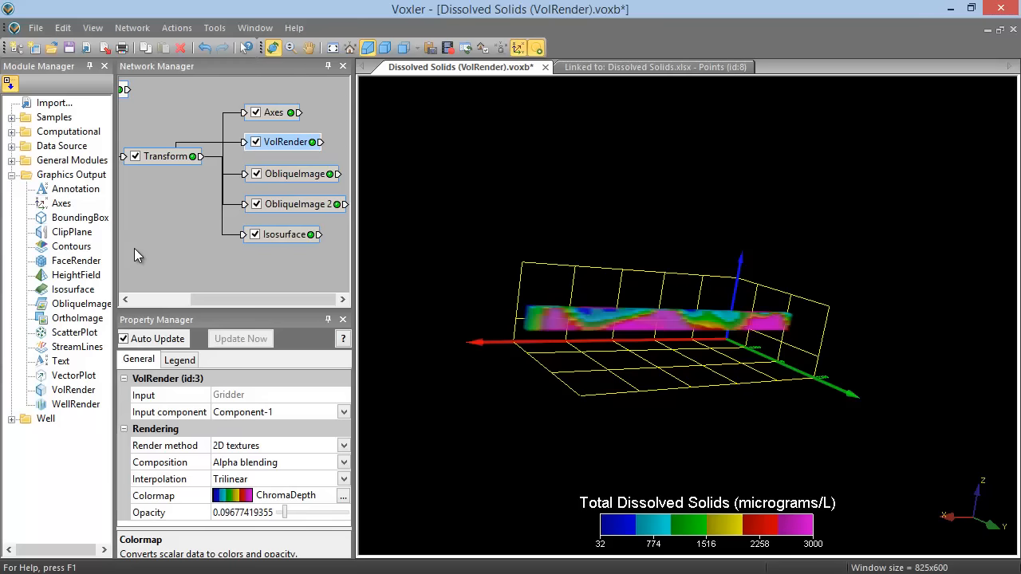
mouse_move(635, 287)
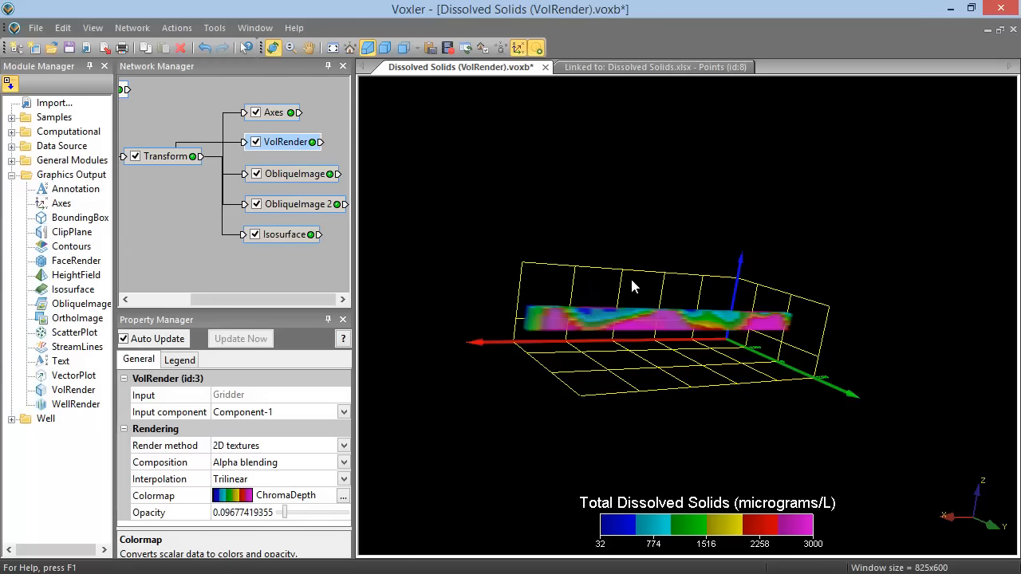